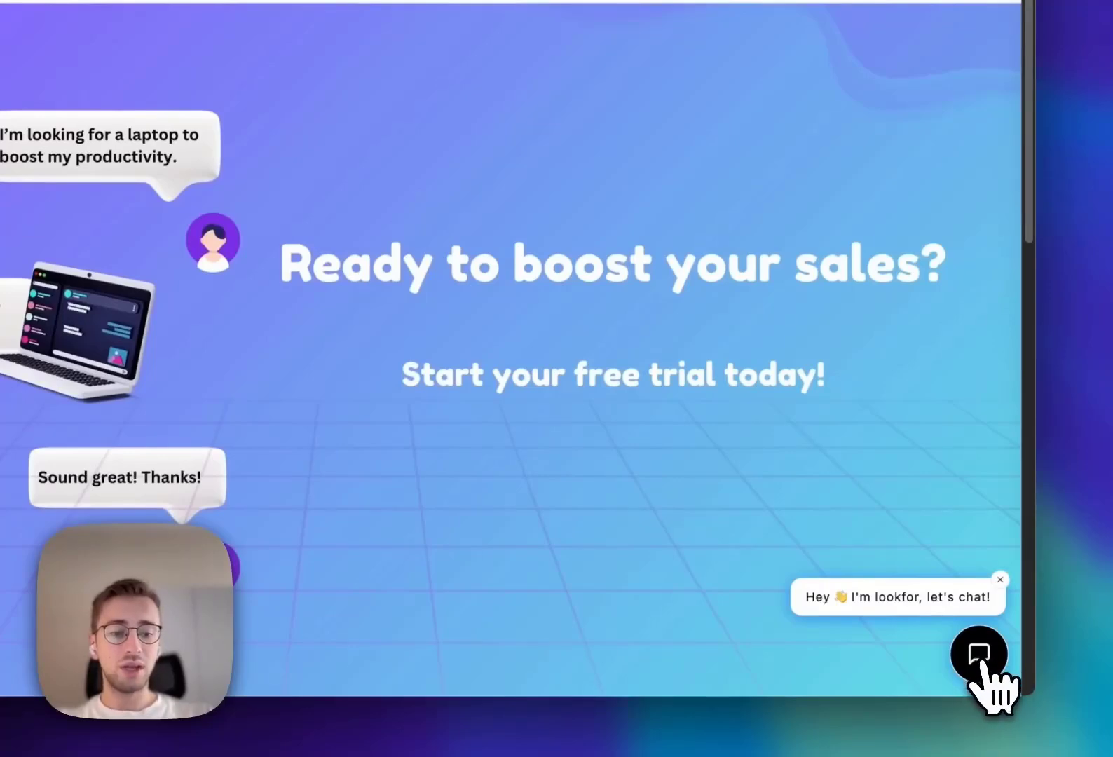
Step: Ask the chat assistant for a gaming laptop prioritising graphics, Cyborg series, under $4000
left_click(978, 653)
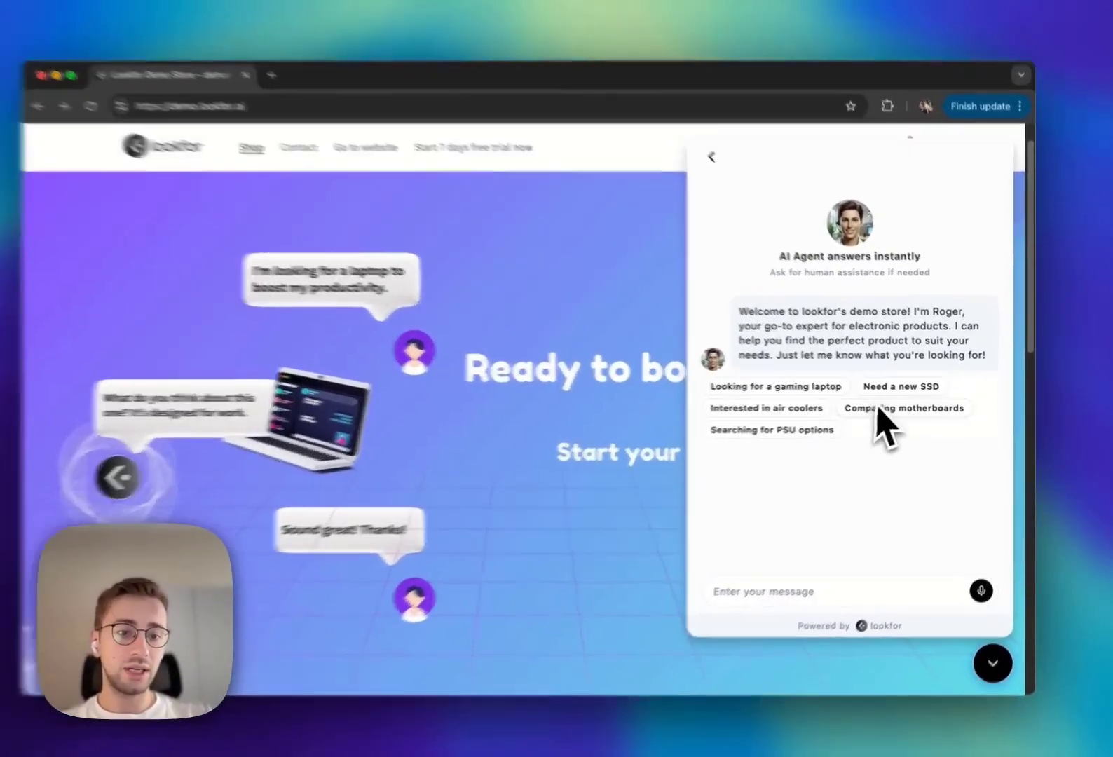
left_click(773, 386)
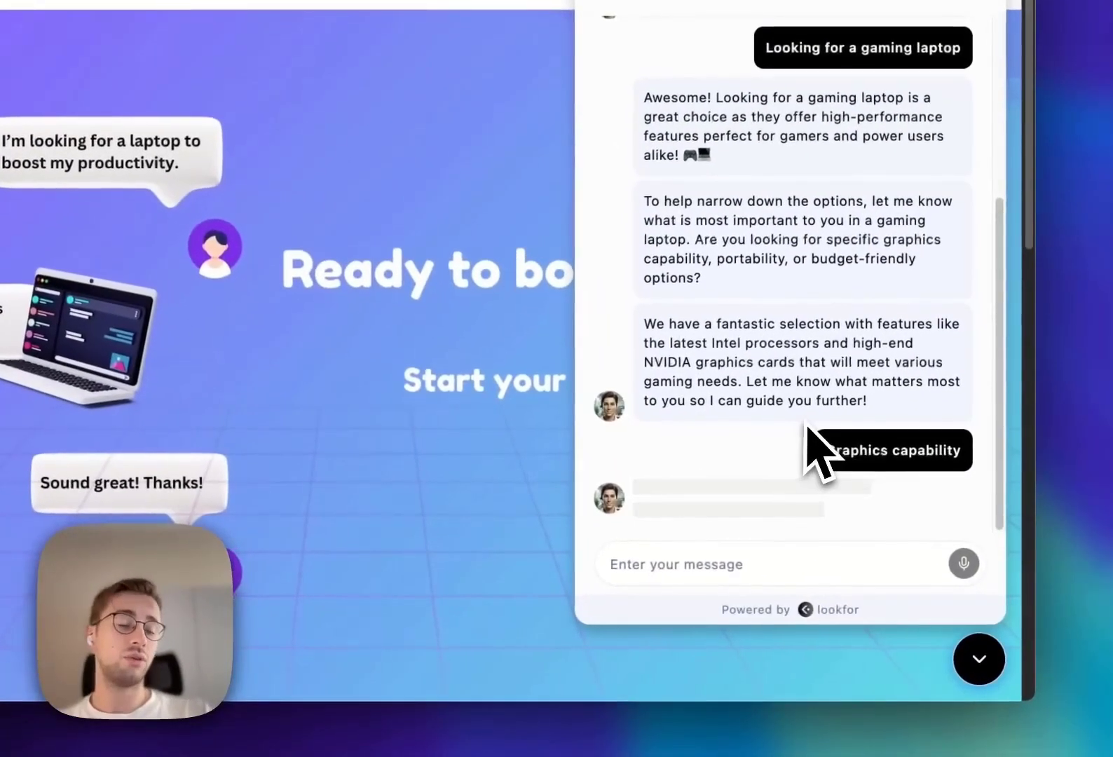
left_click(883, 450)
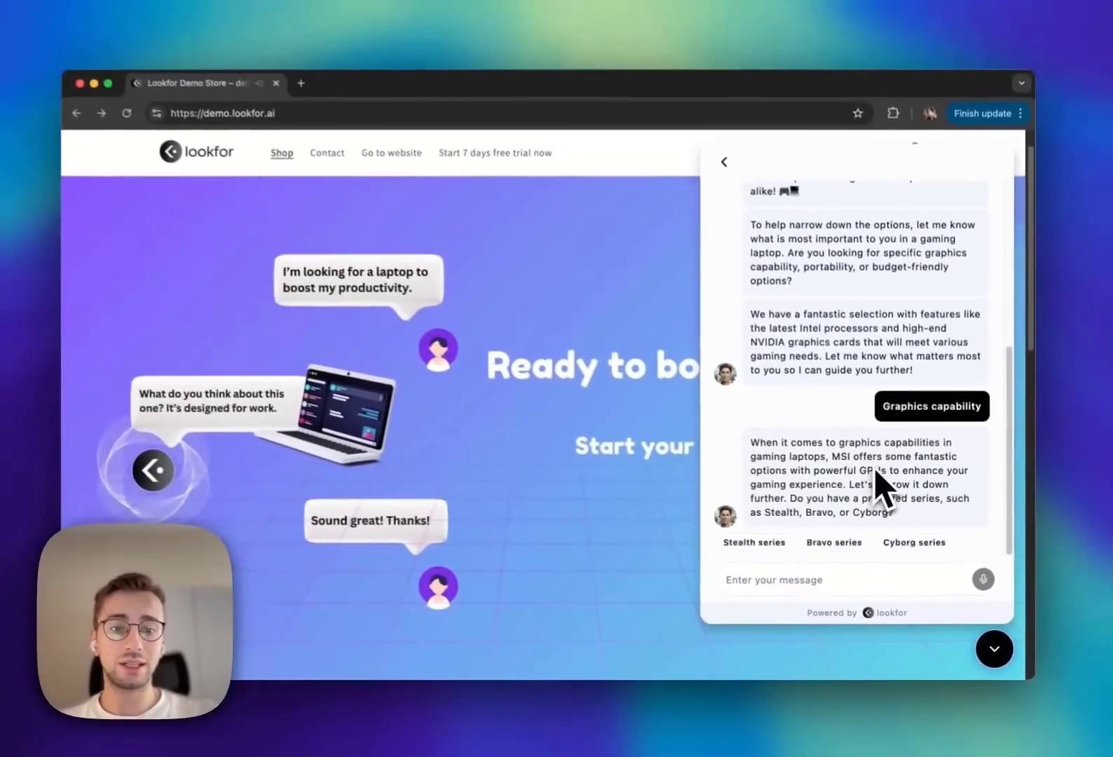
left_click(914, 542)
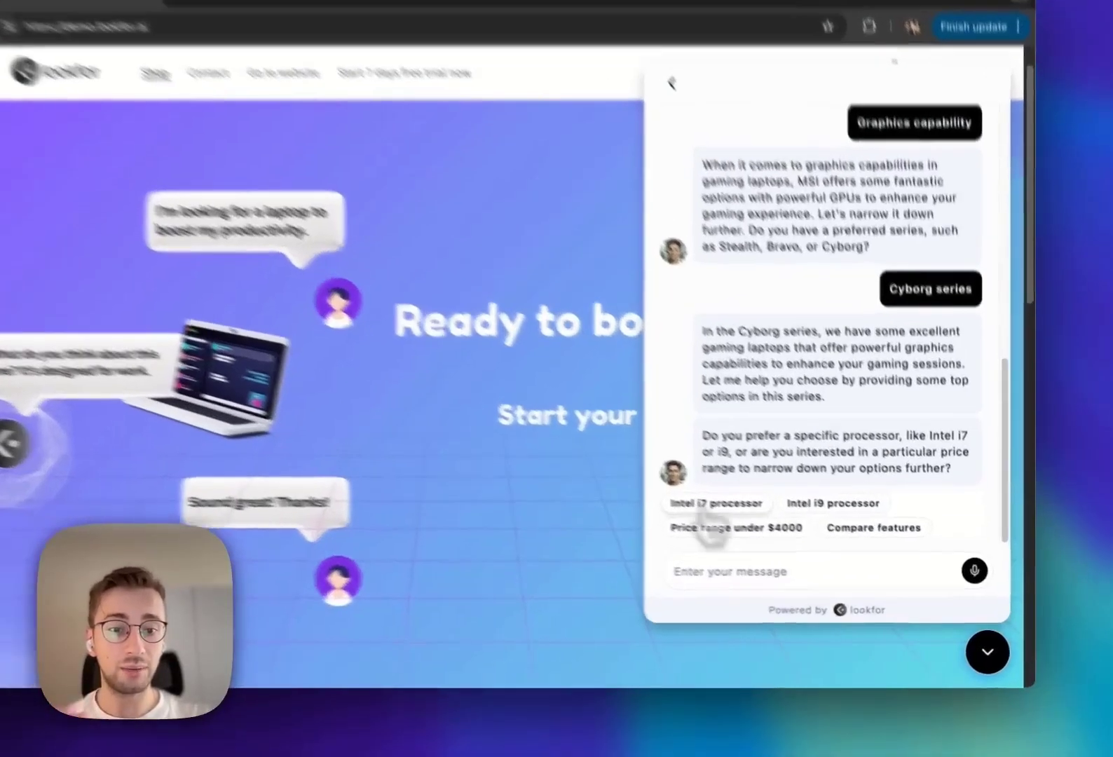
left_click(715, 503)
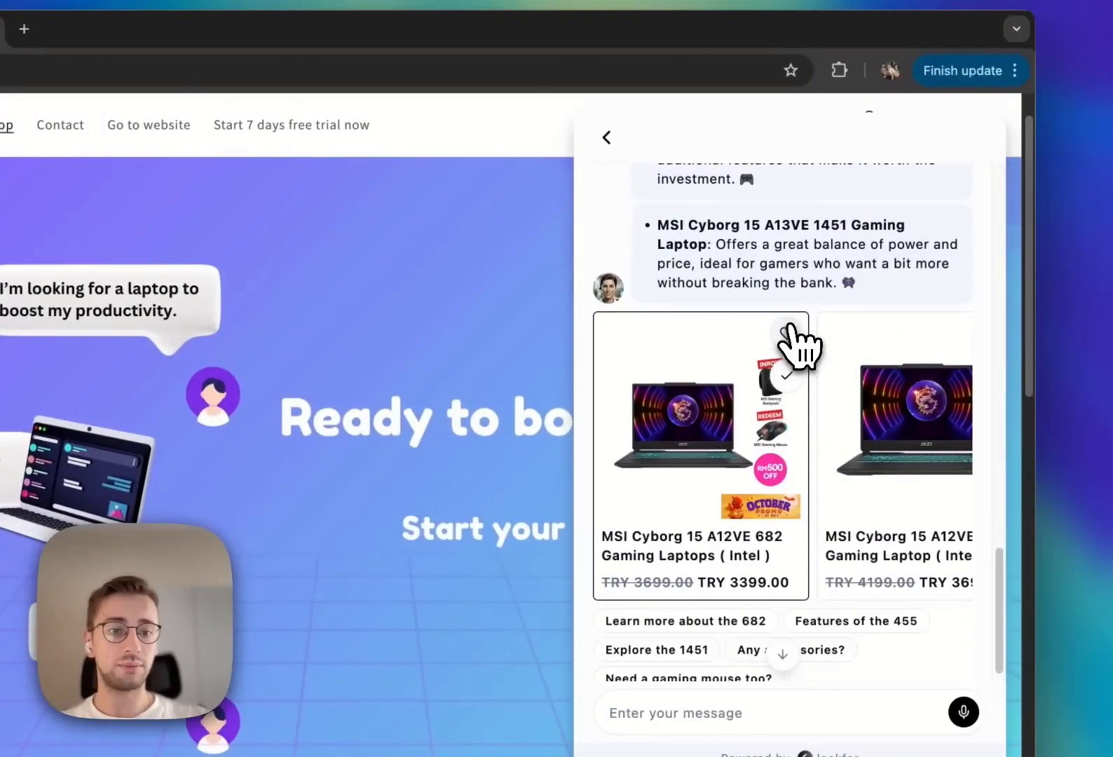
Step: View the saved favorite laptops, then read the first help desk article
left_click(607, 137)
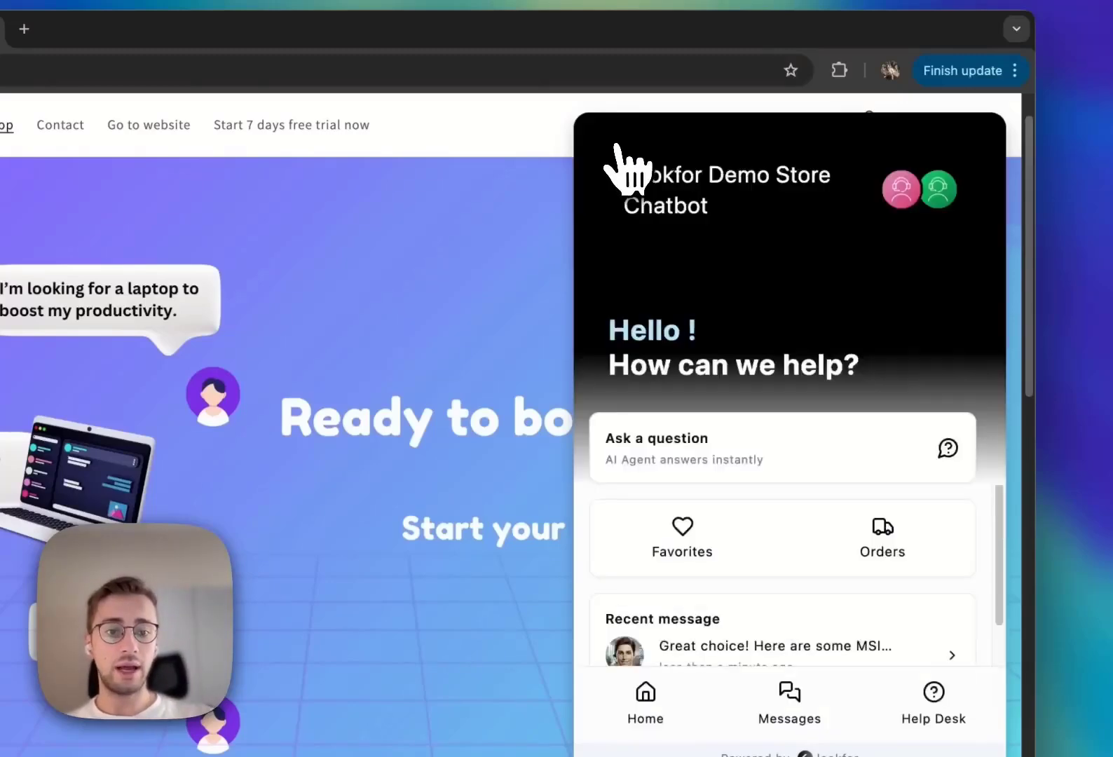
left_click(681, 537)
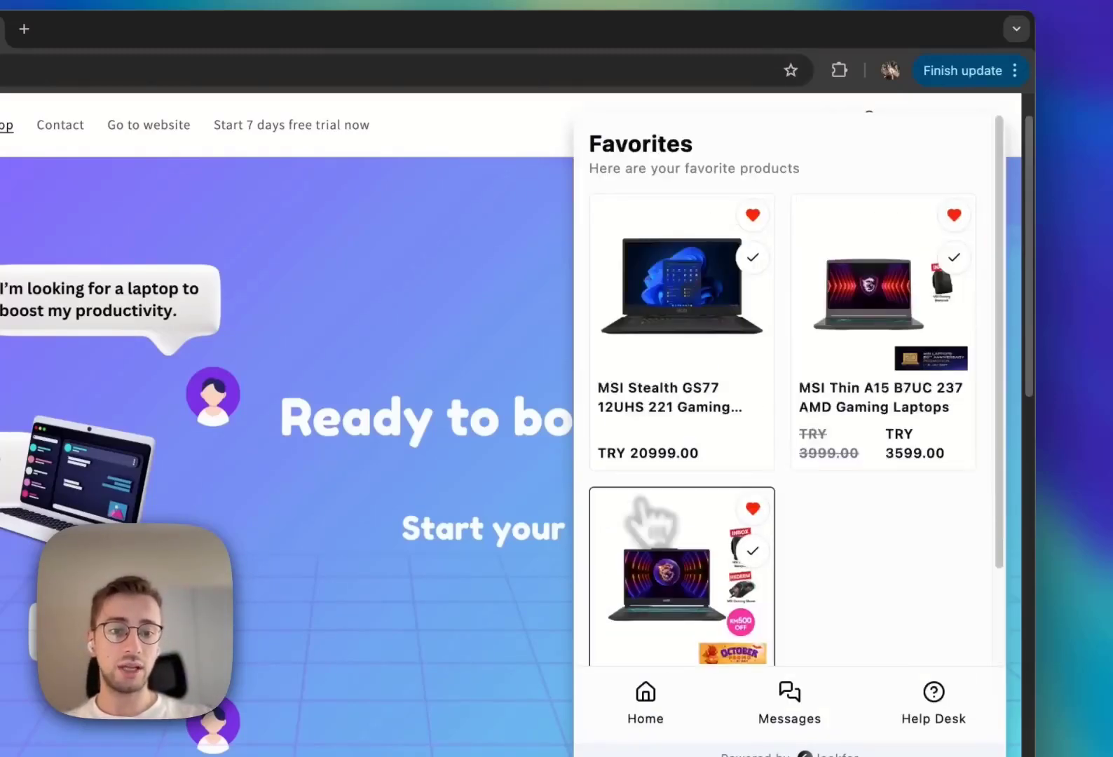
left_click(643, 703)
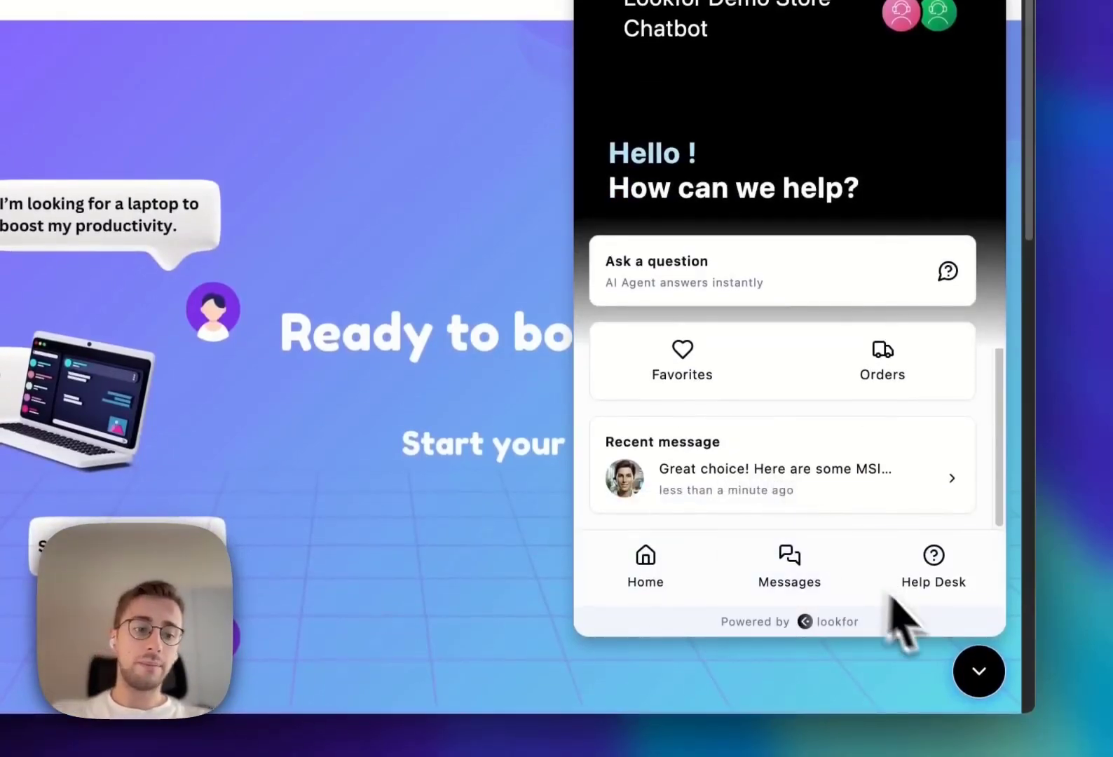
left_click(932, 566)
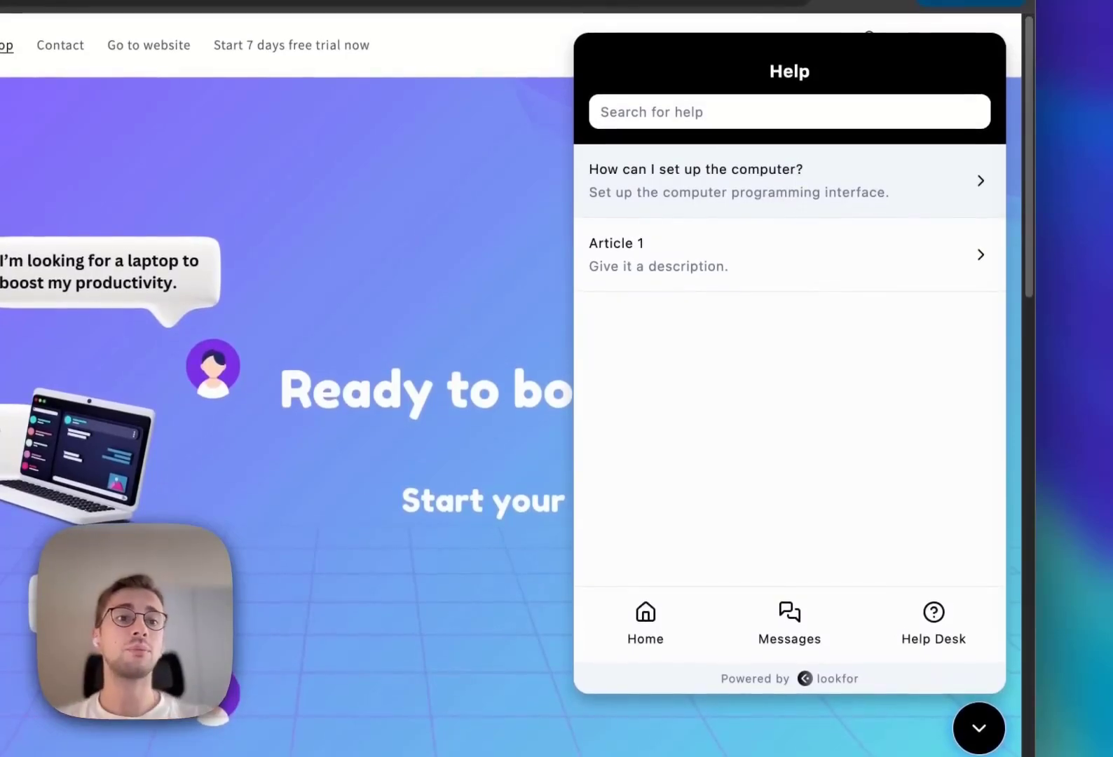
left_click(695, 170)
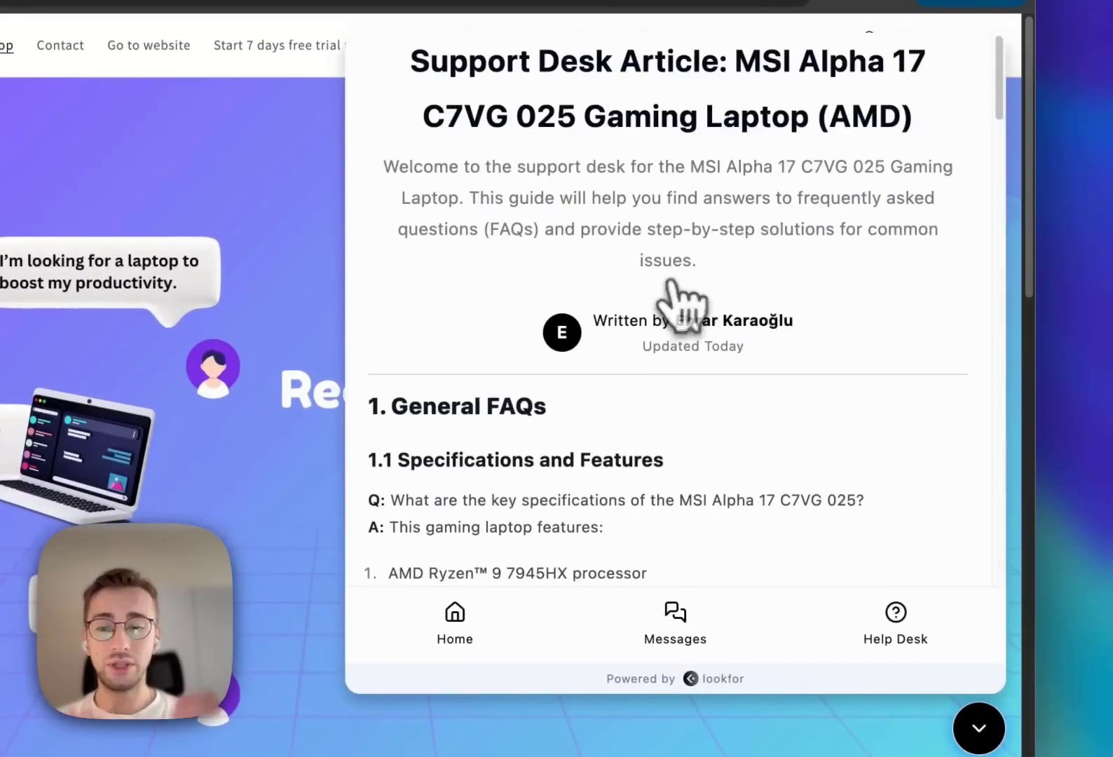
scroll("down", 3)
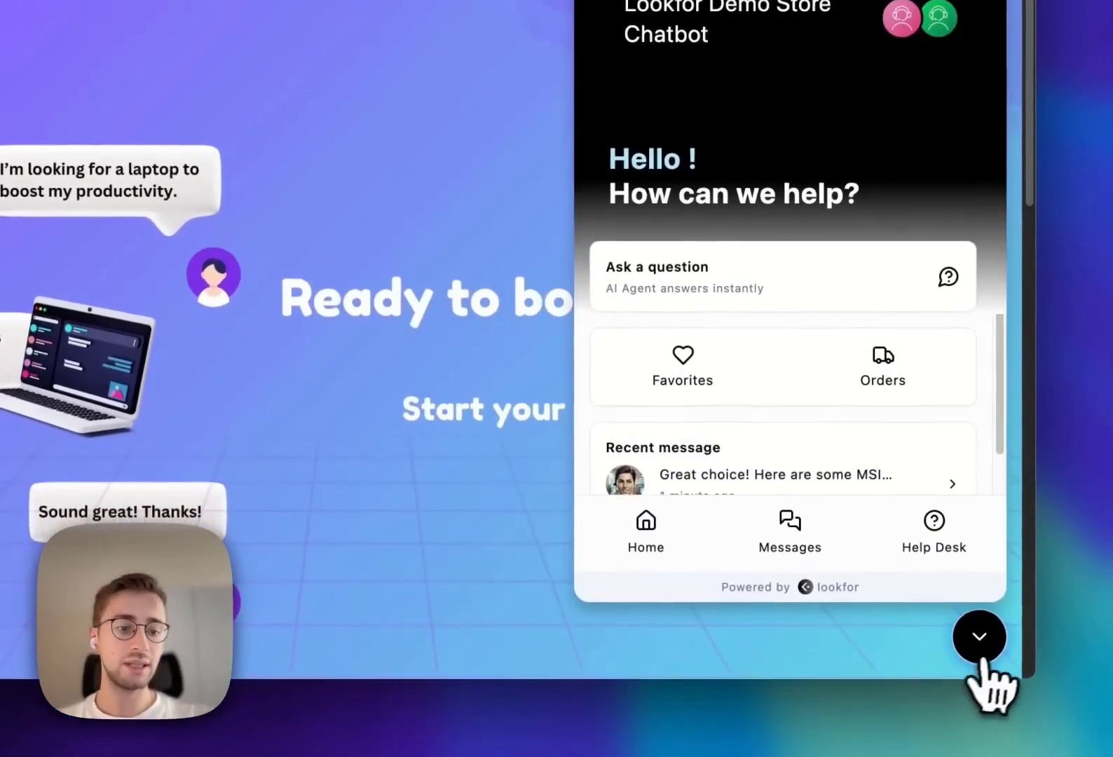
Step: Collapse the chat and ask about battery life on the MSI Alpha 17 product page
left_click(980, 636)
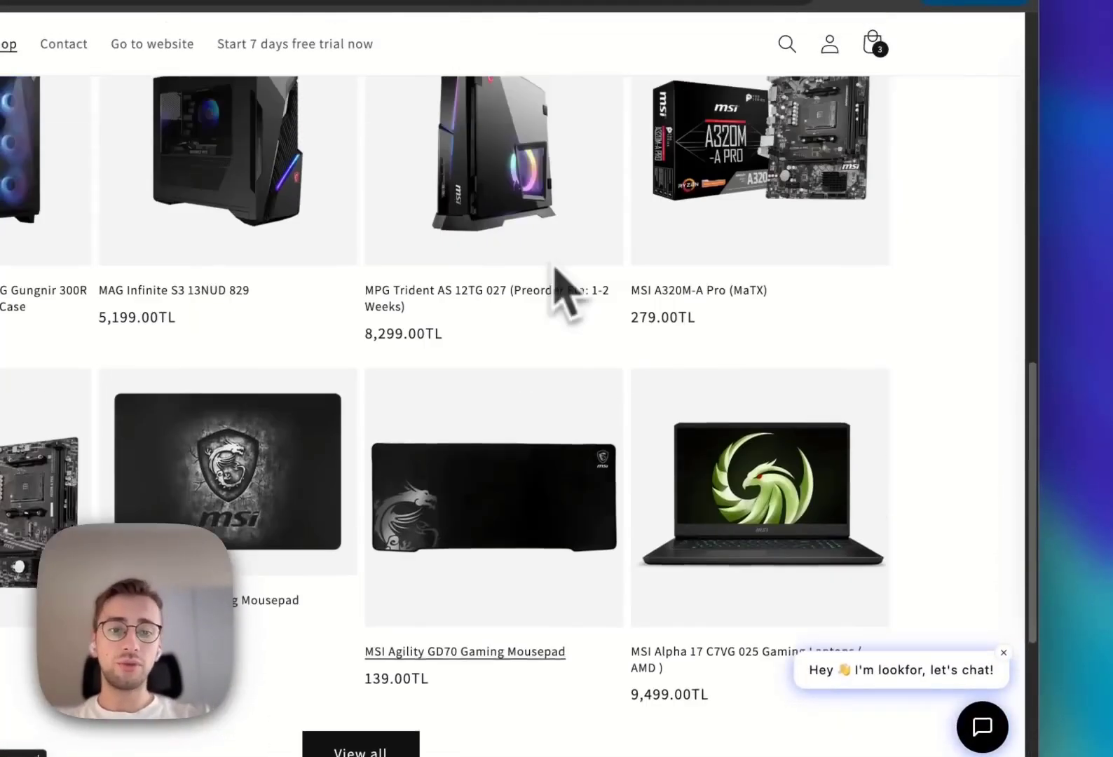
left_click(760, 495)
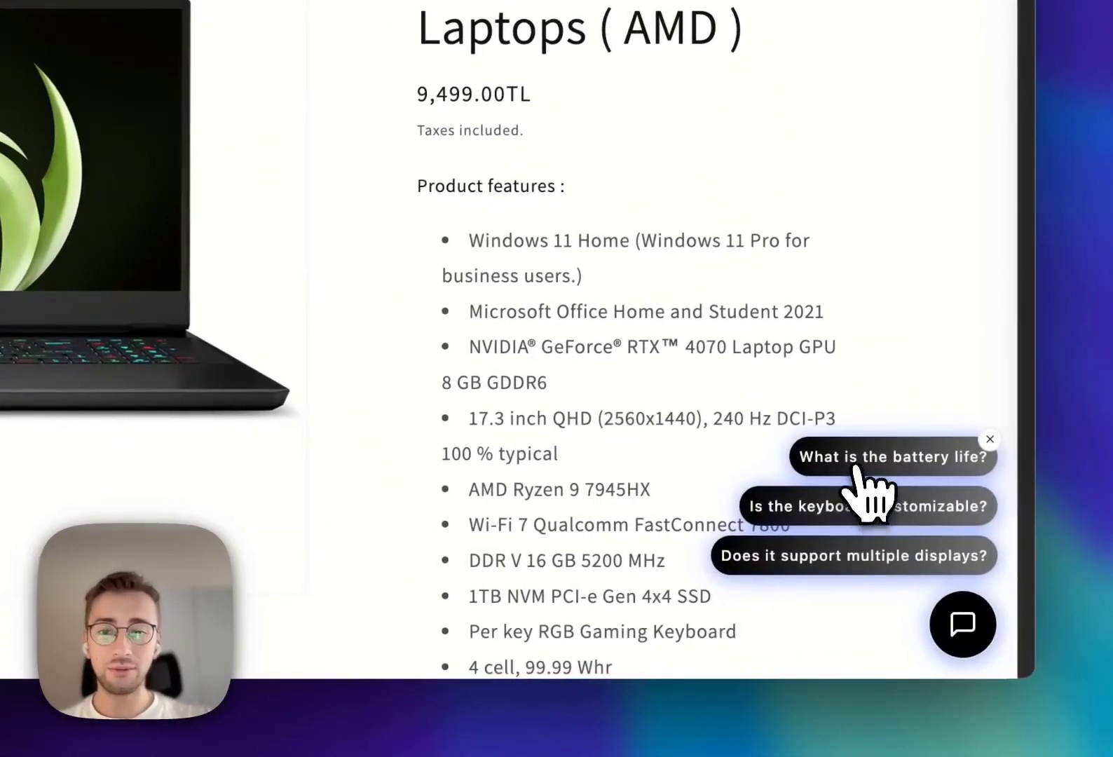
left_click(892, 456)
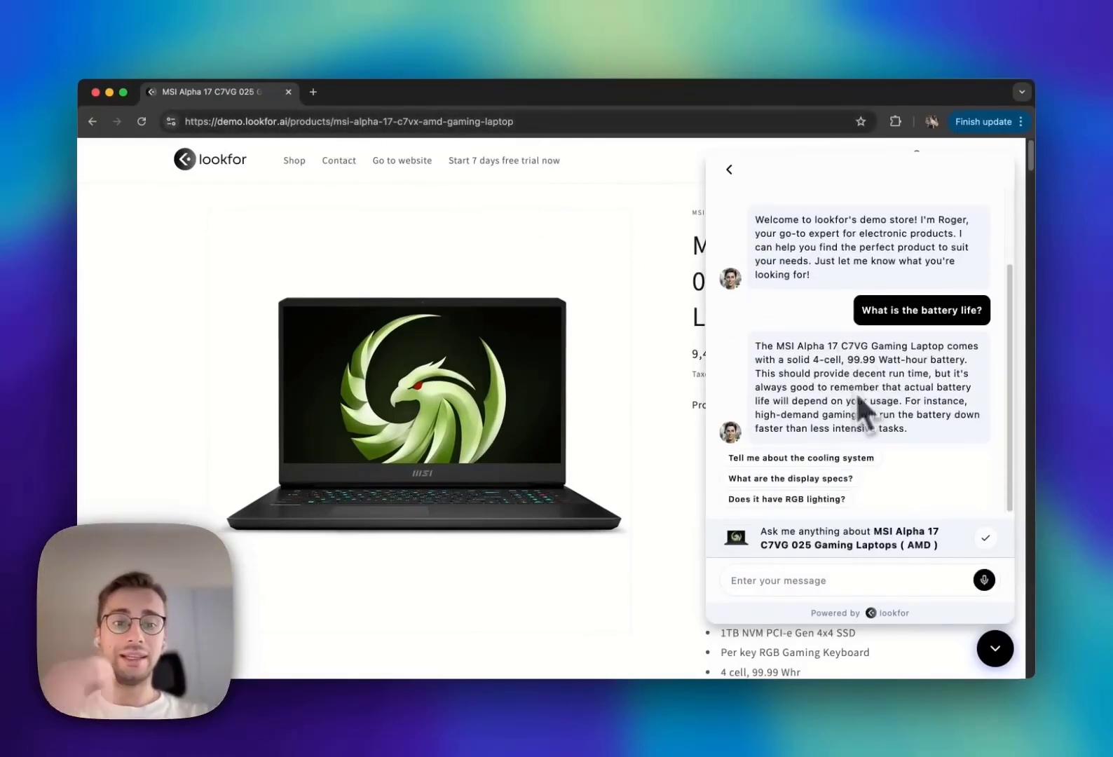
scroll("down", 3)
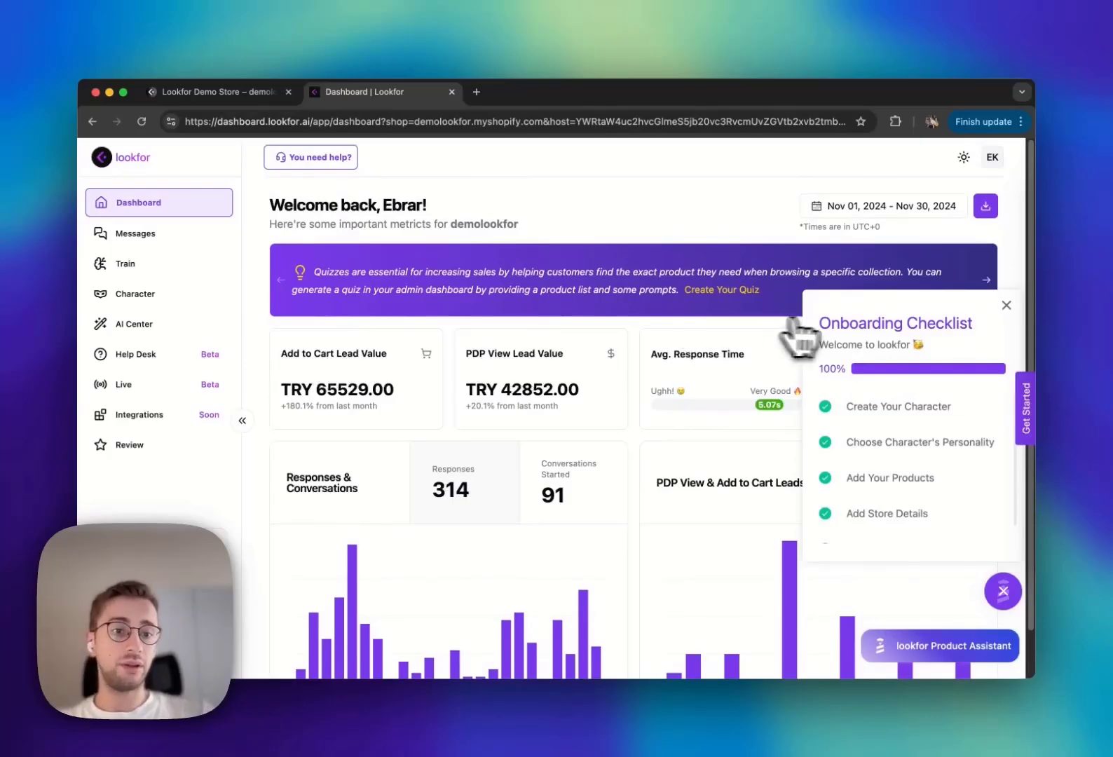
mouse_move(829, 345)
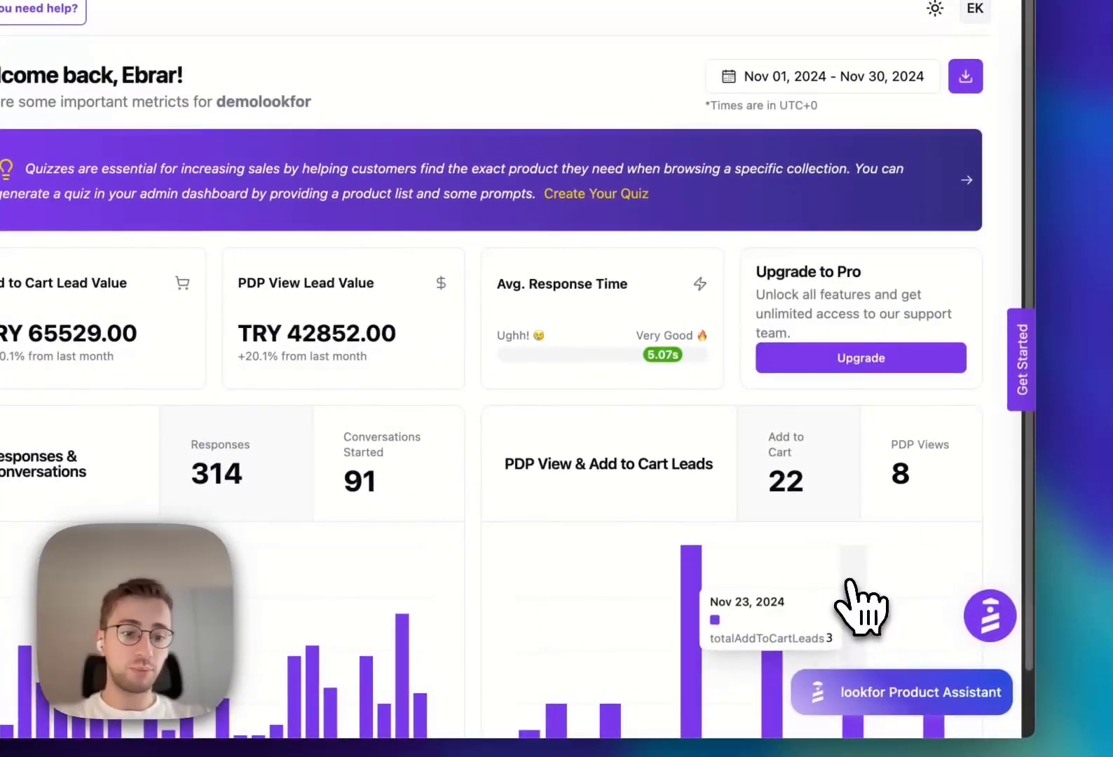
Step: Show the product assistant and the Get Started help panel on the dashboard, then dismiss it
left_click(900, 693)
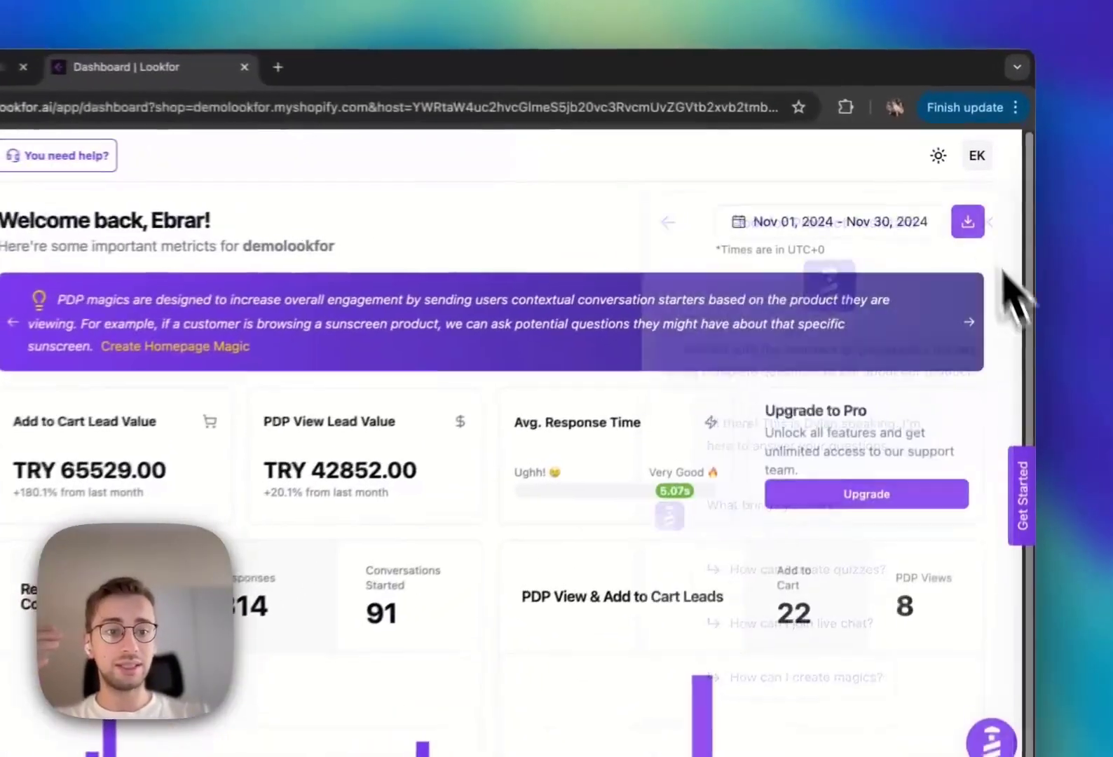
left_click(58, 156)
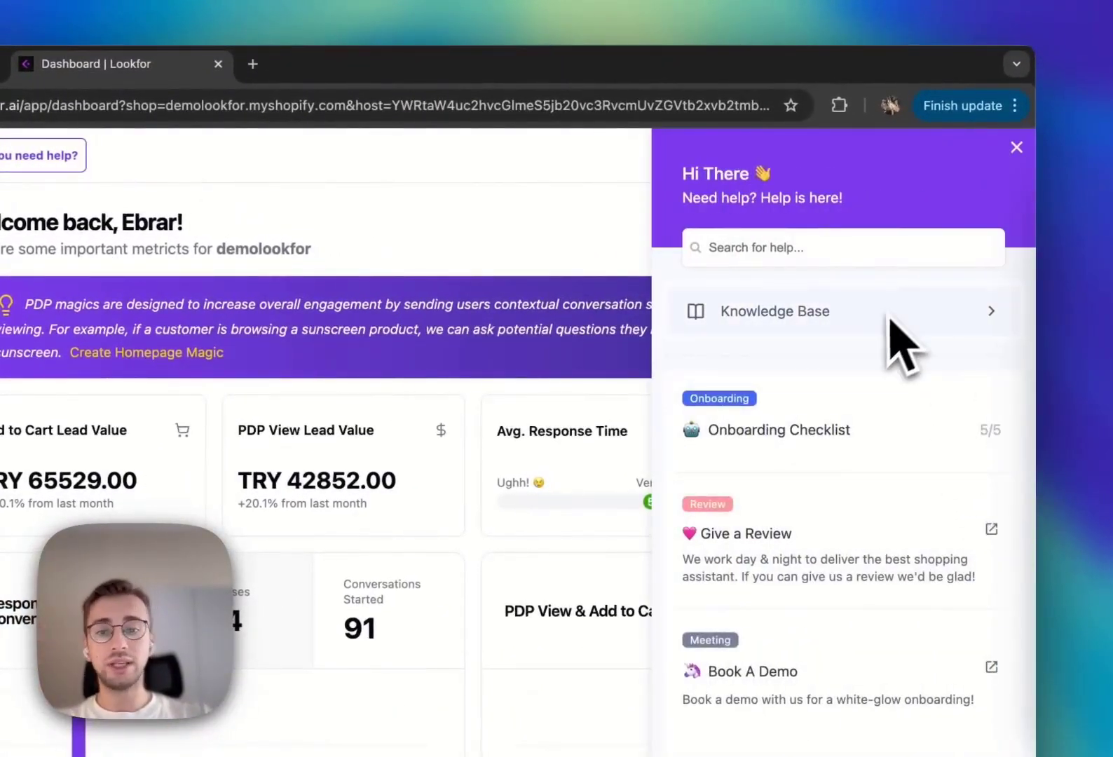
left_click(1017, 147)
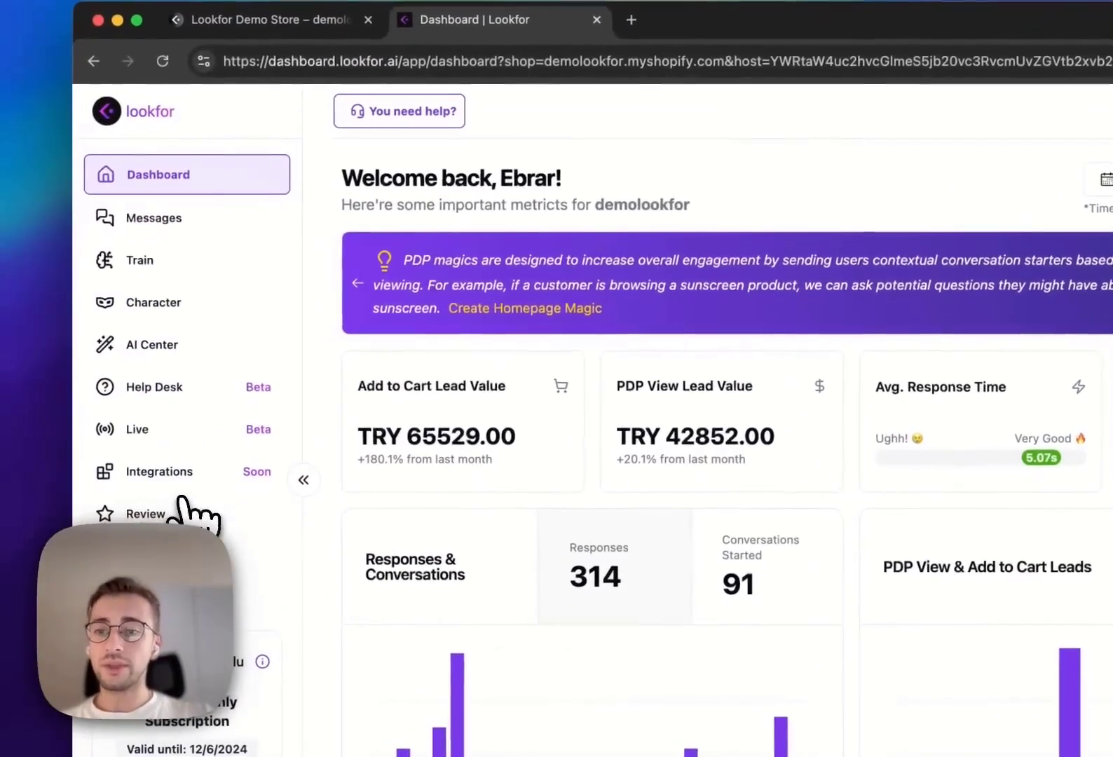
Step: View the MSI Alpha 17 battery-life conversation in the Messages inbox
left_click(155, 217)
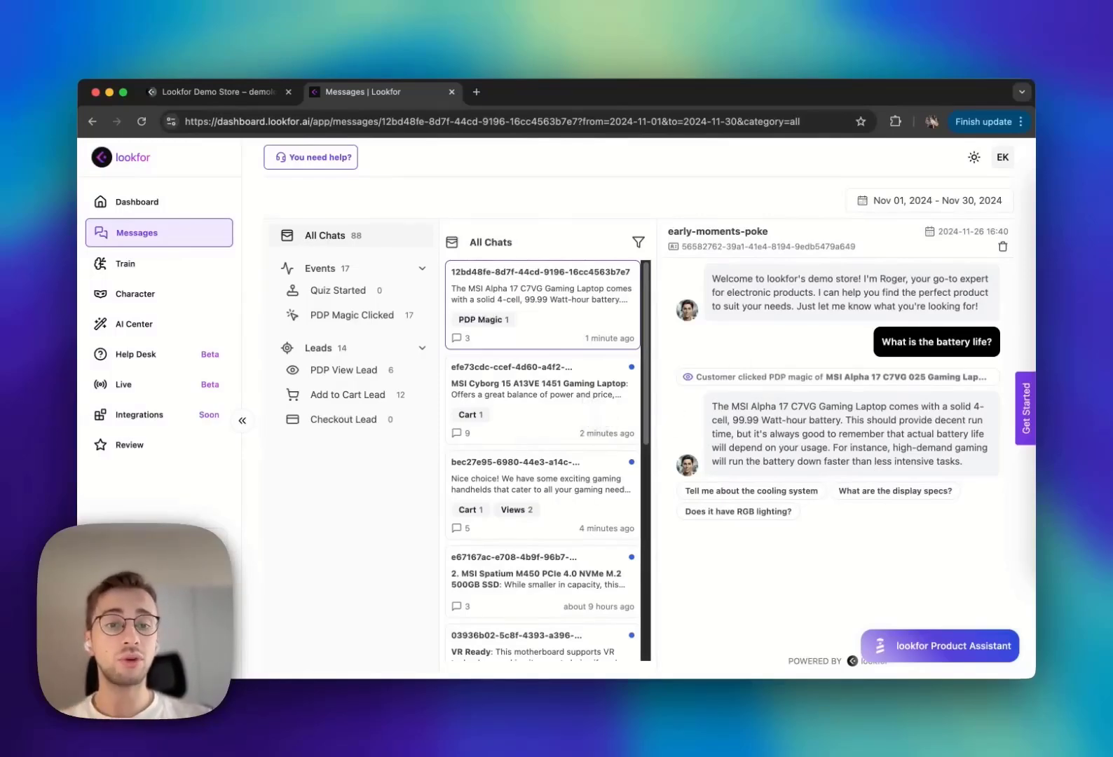
left_click(541, 398)
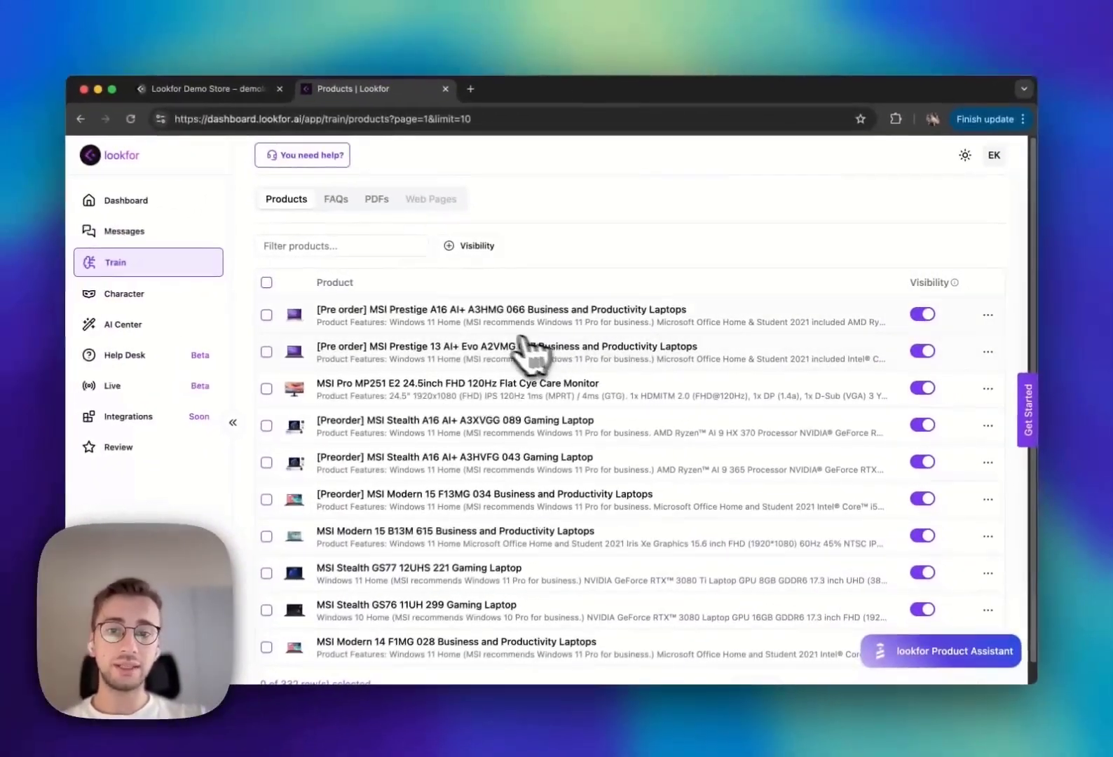
mouse_move(528, 347)
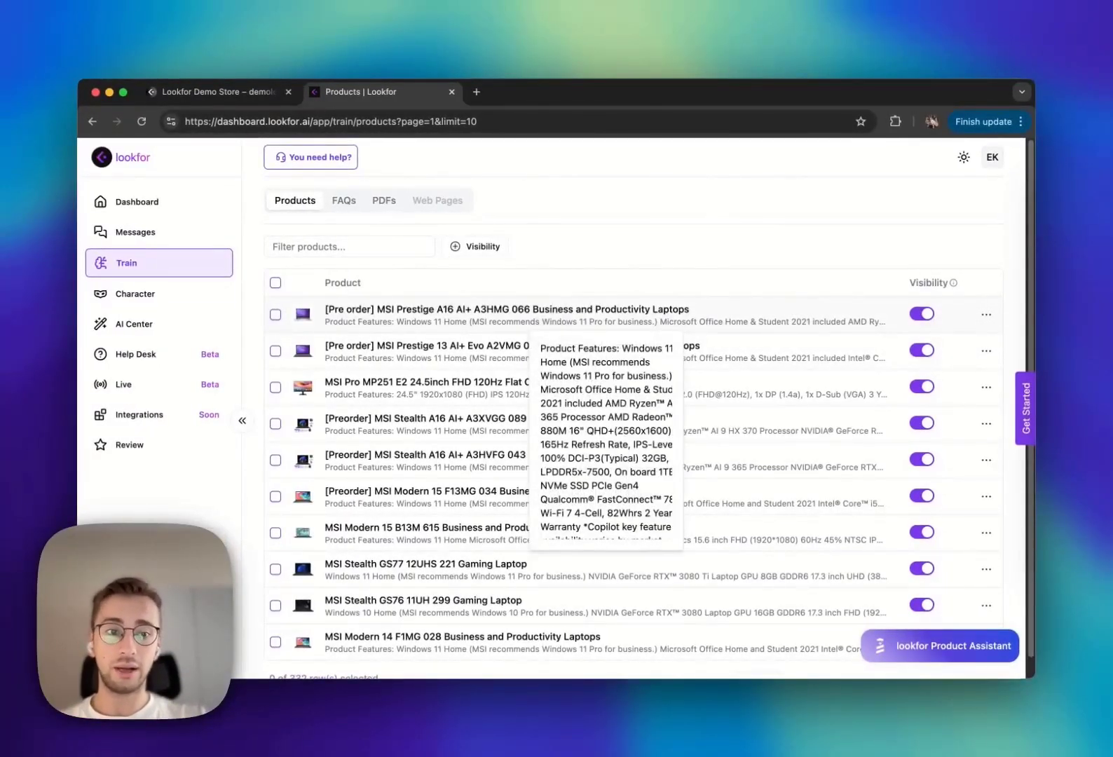
Step: Review the MSI Prestige A16 AI+ product details and return to the trained products list
left_click(506, 308)
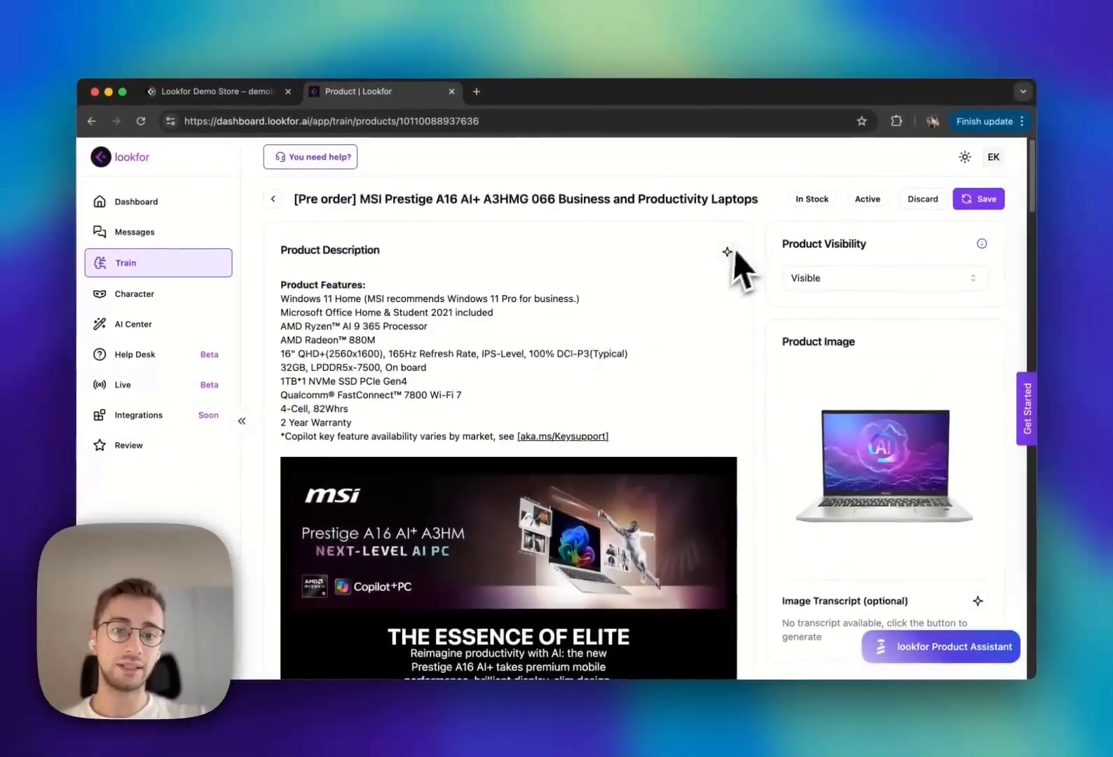
scroll("down", 3)
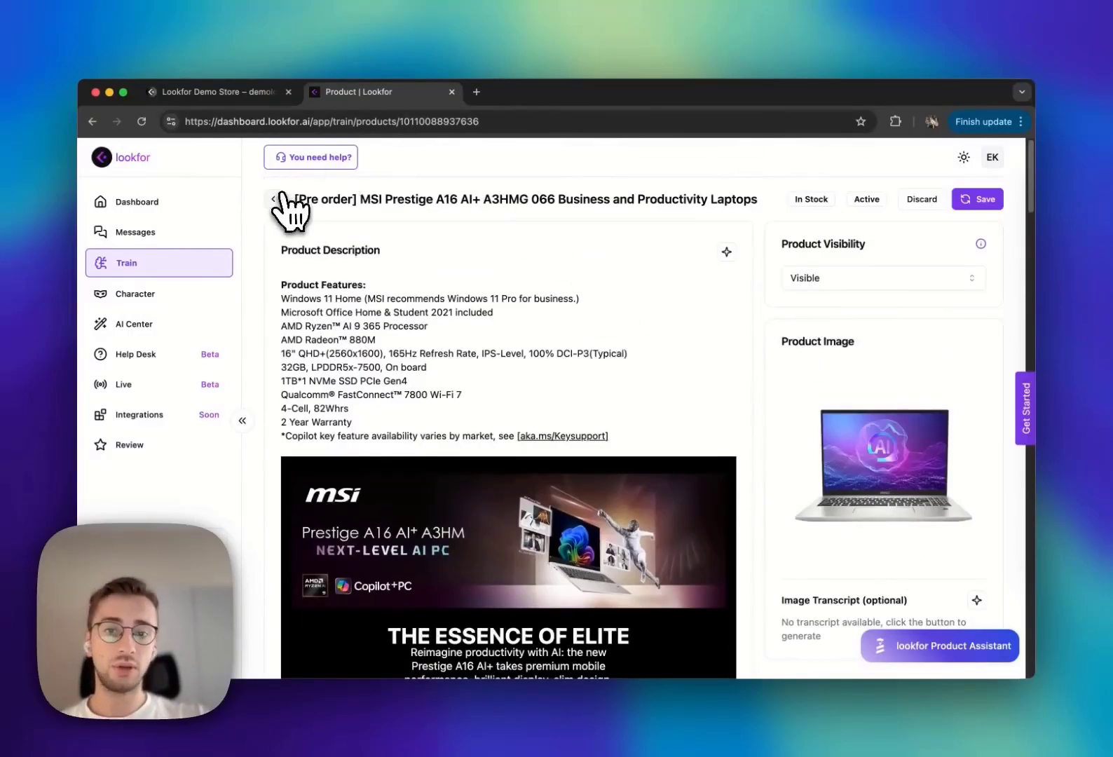
left_click(274, 199)
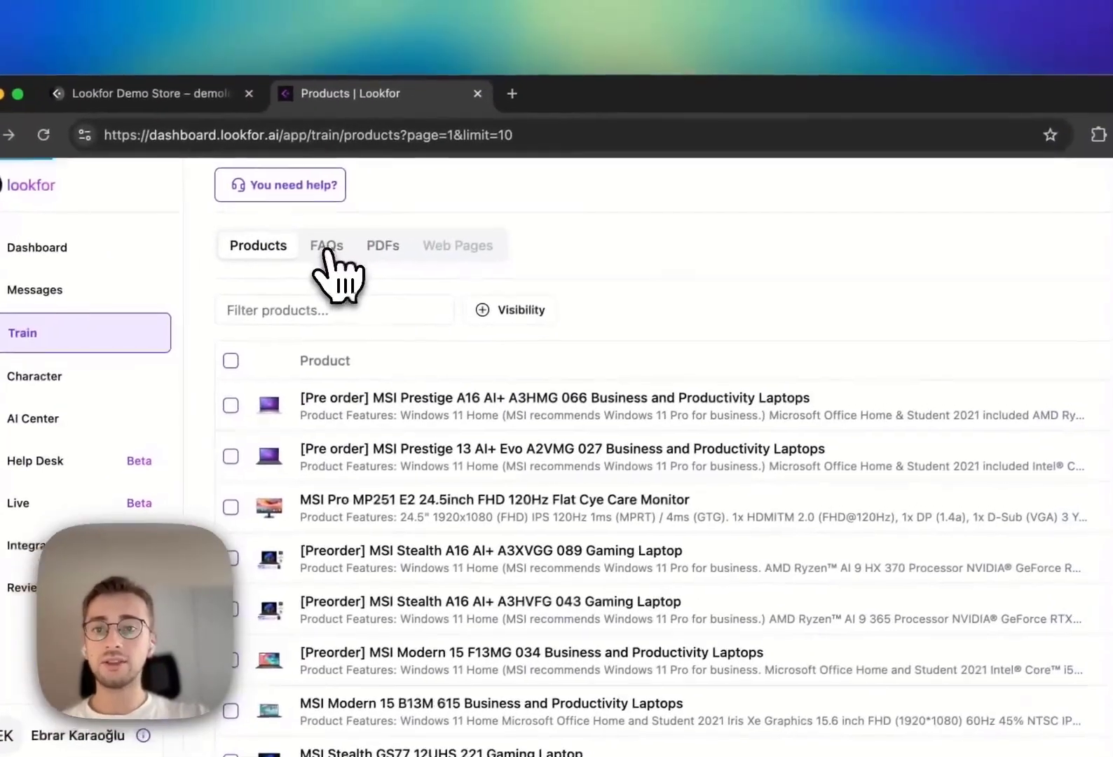
Step: Check the FAQ entries, then the PDF library with Arzum UK.pdf, cancelling a new upload
left_click(325, 245)
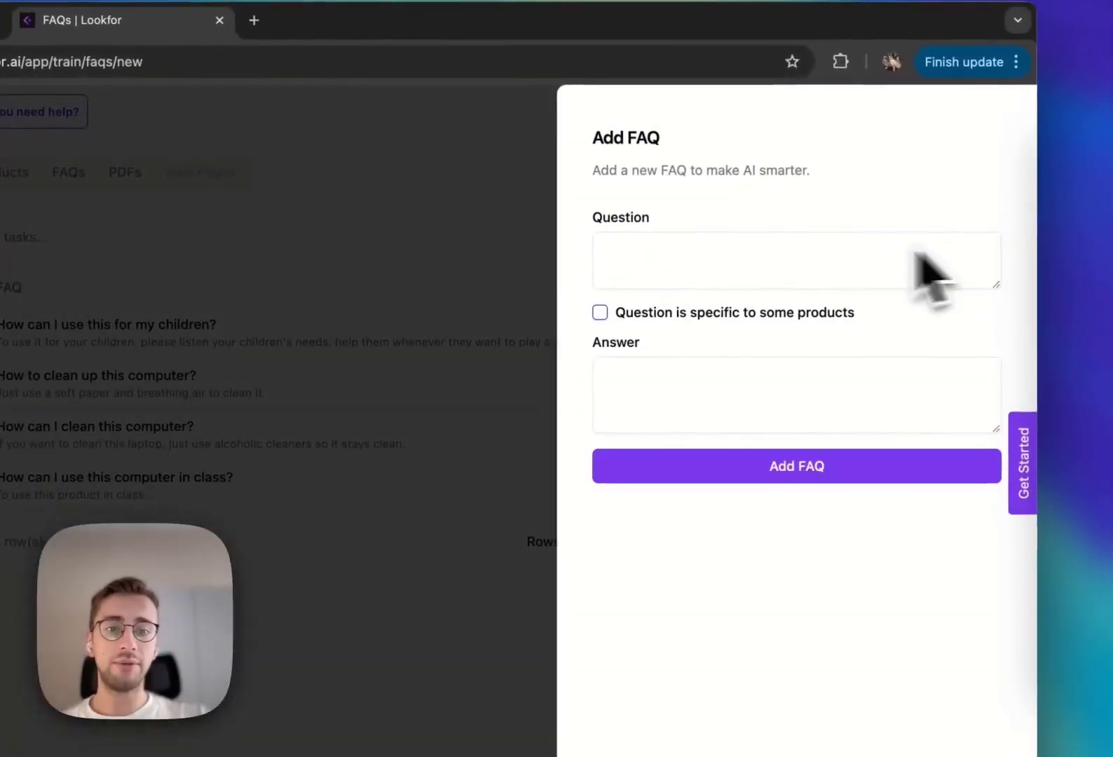
left_click(598, 312)
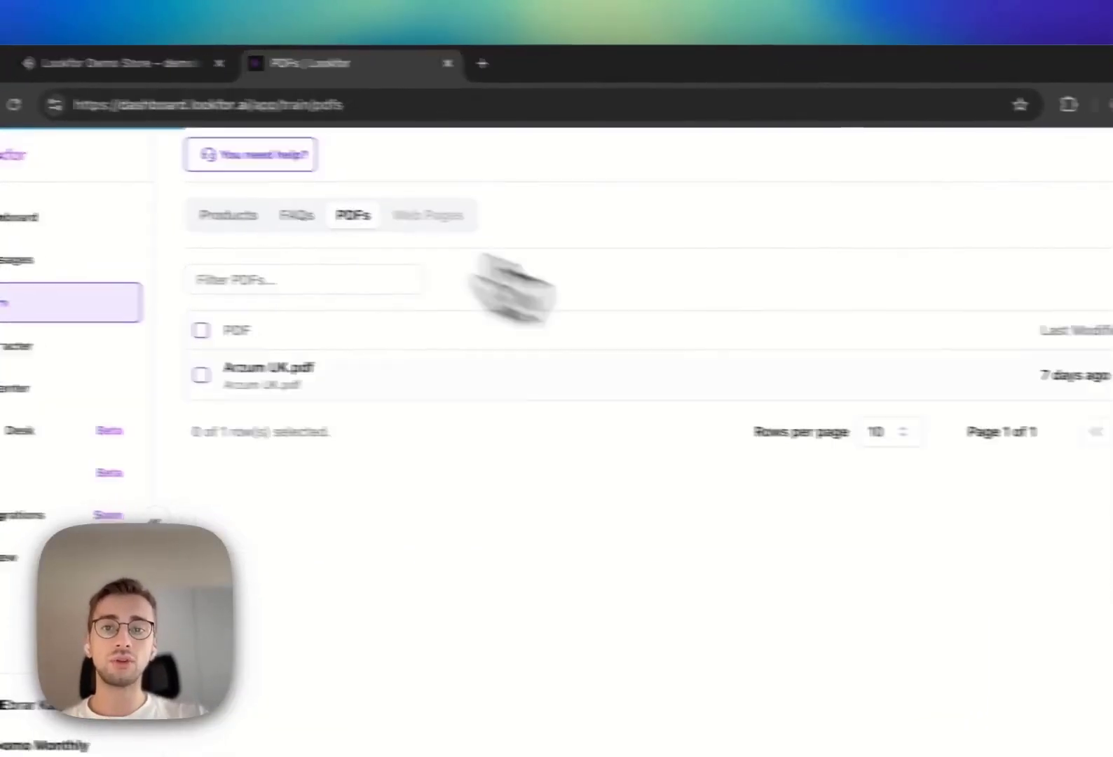
left_click(1026, 244)
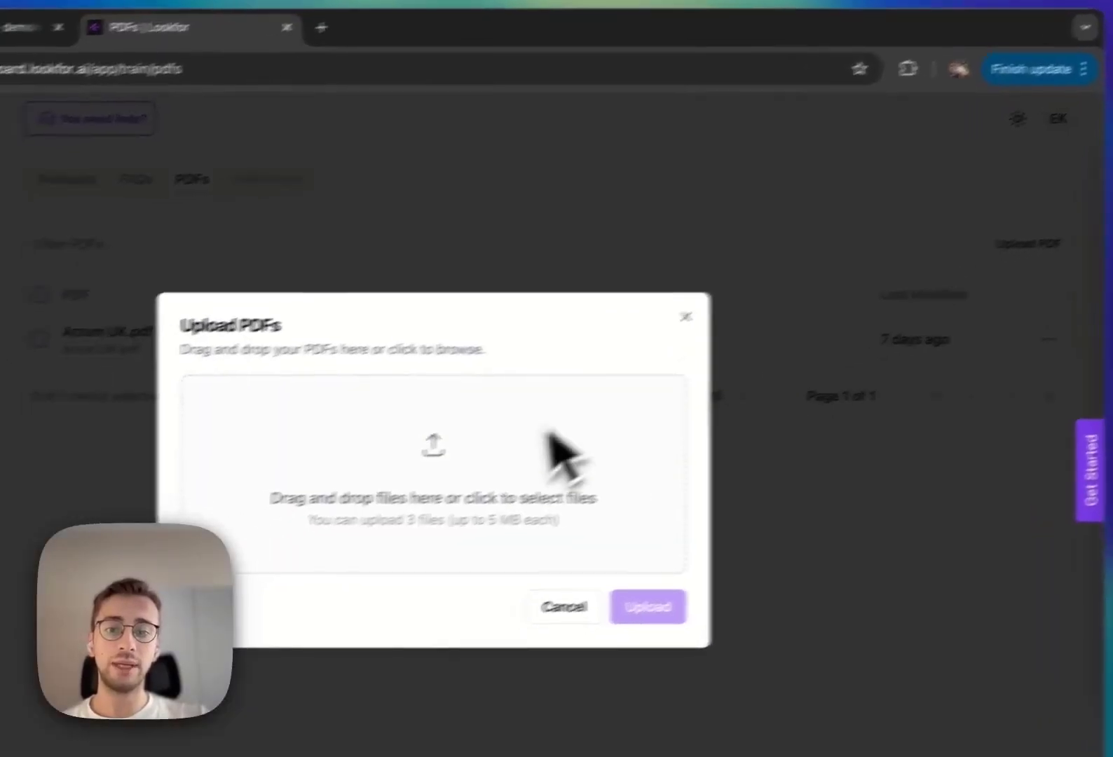
left_click(564, 607)
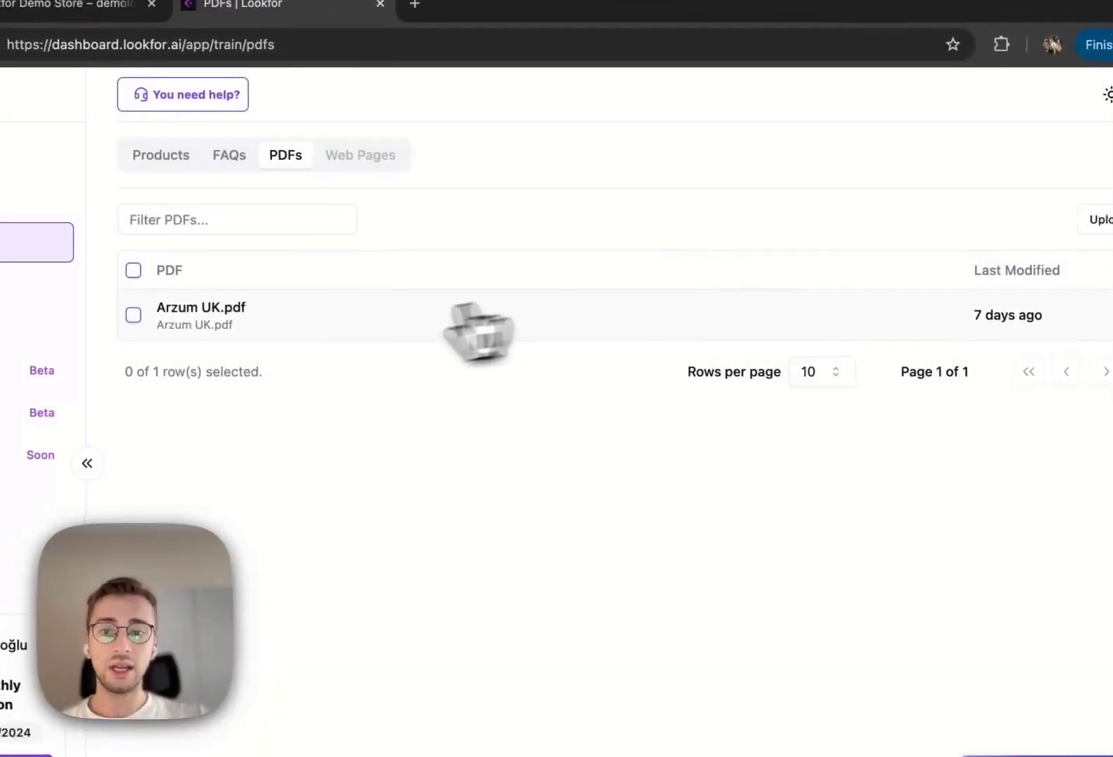
left_click(201, 314)
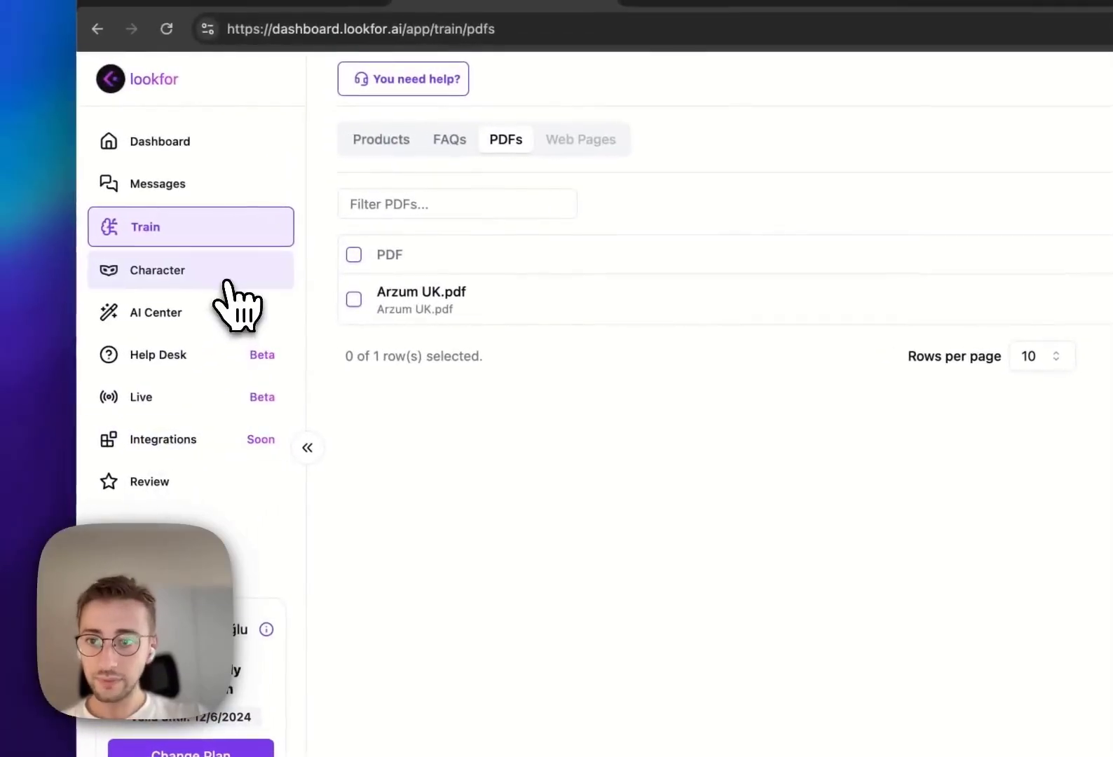
Step: Review the chatbot's Look settings including horizontal position, then show the Personality presets
left_click(157, 269)
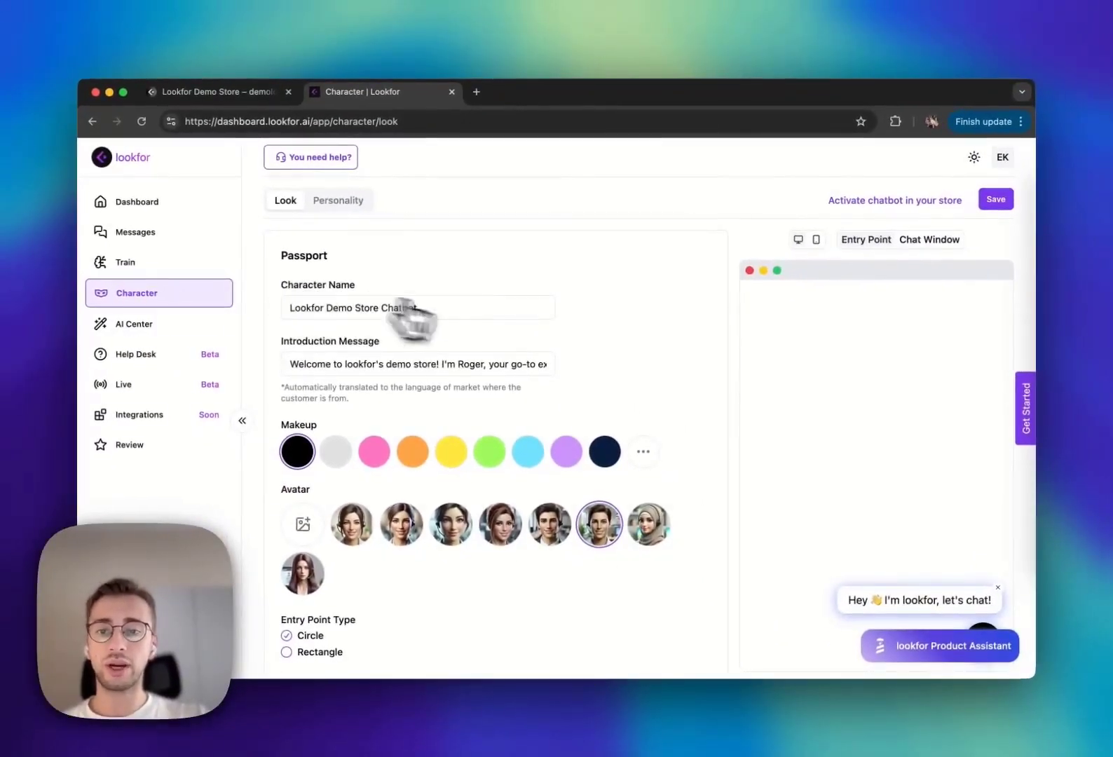
scroll("down", 3)
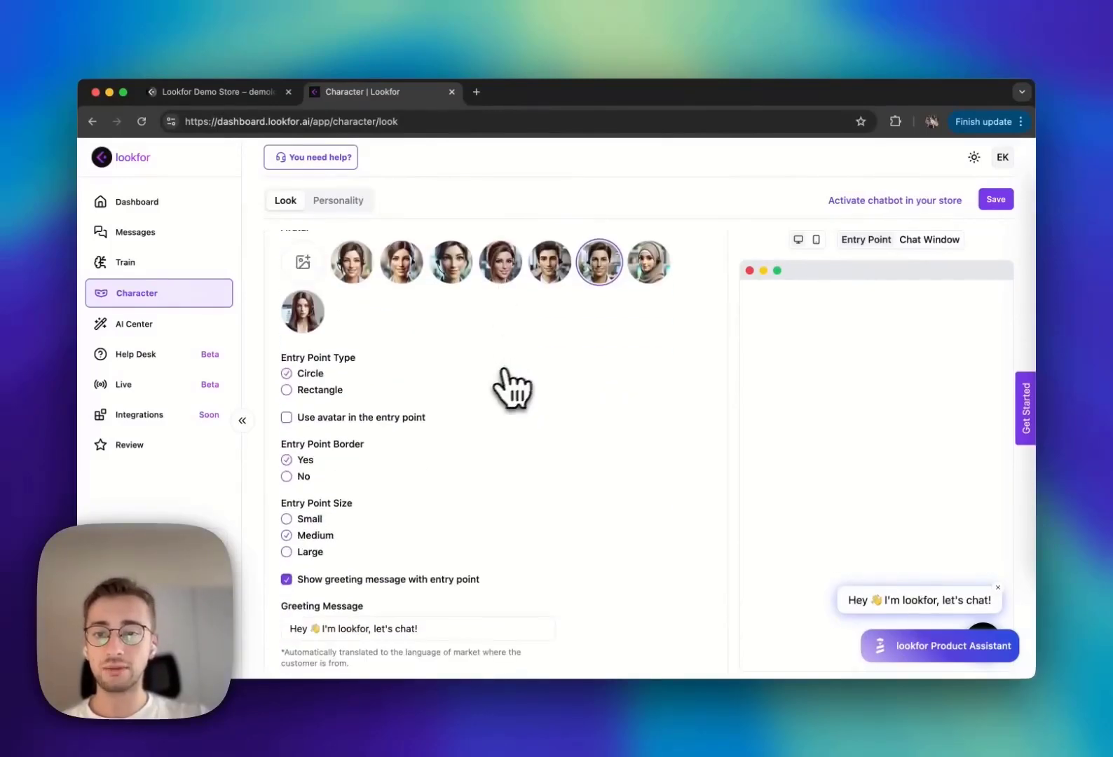
left_click(315, 551)
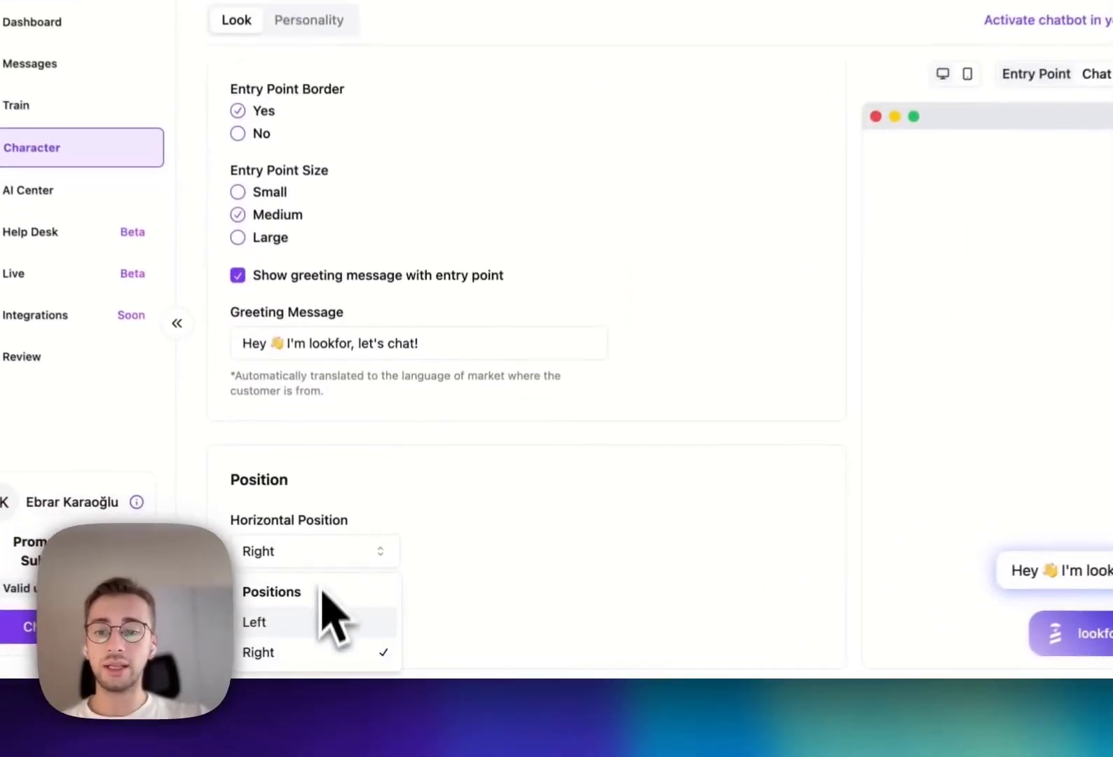
left_click(258, 652)
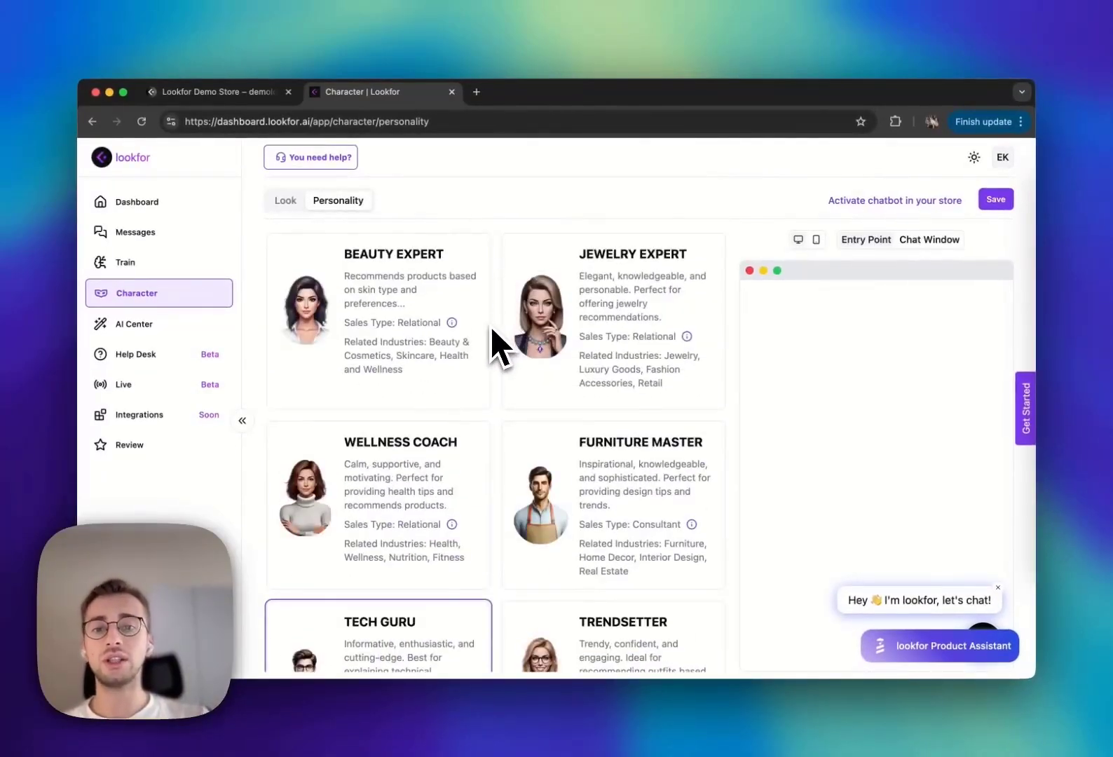
mouse_move(451, 322)
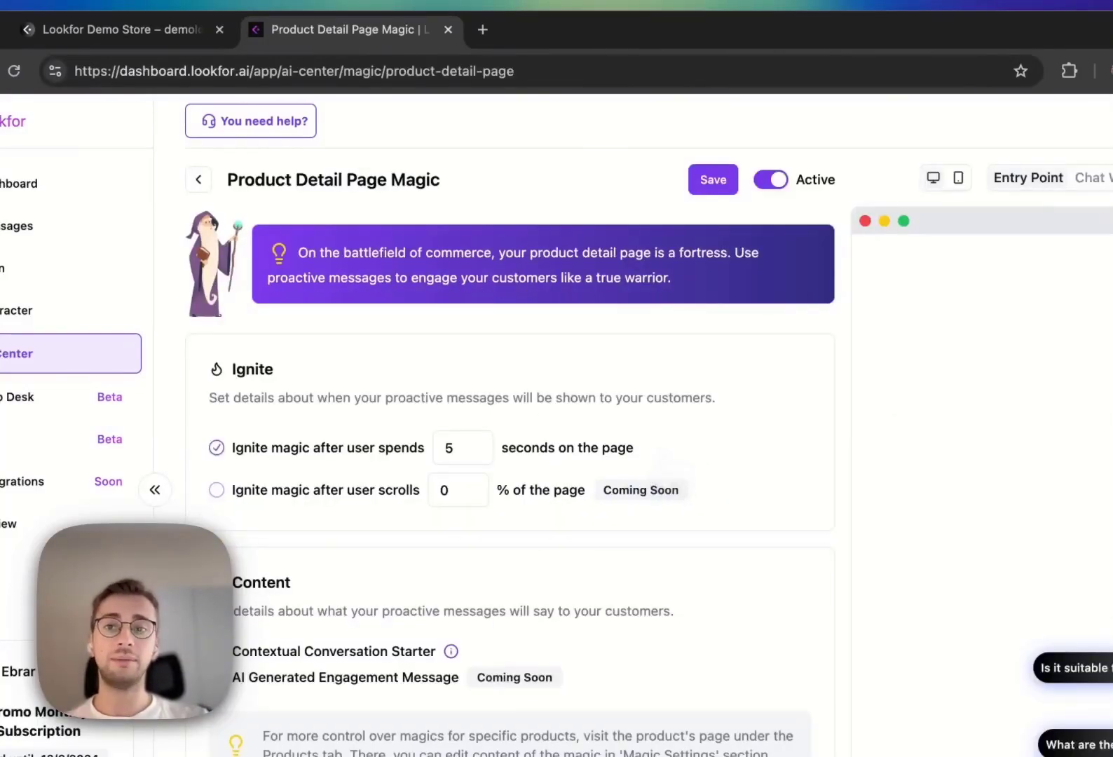
Step: Set Product Detail Page Magic to black and toggle showing Lookfor's magician
left_click(118, 30)
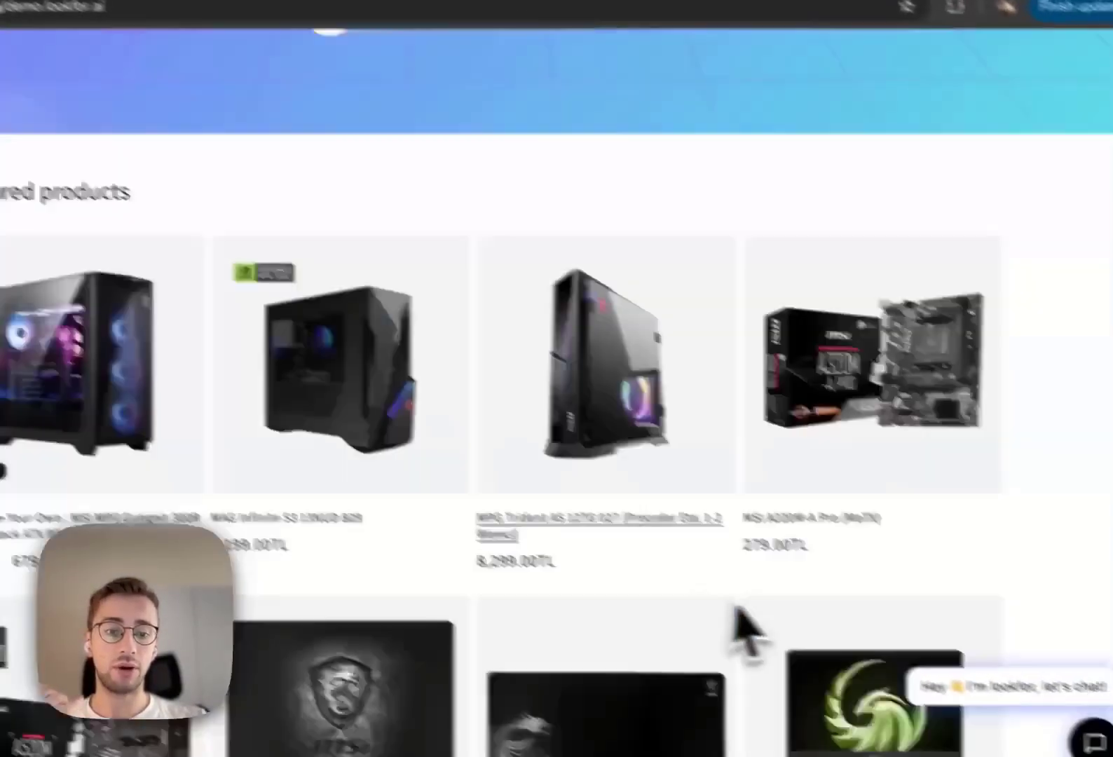
left_click(362, 83)
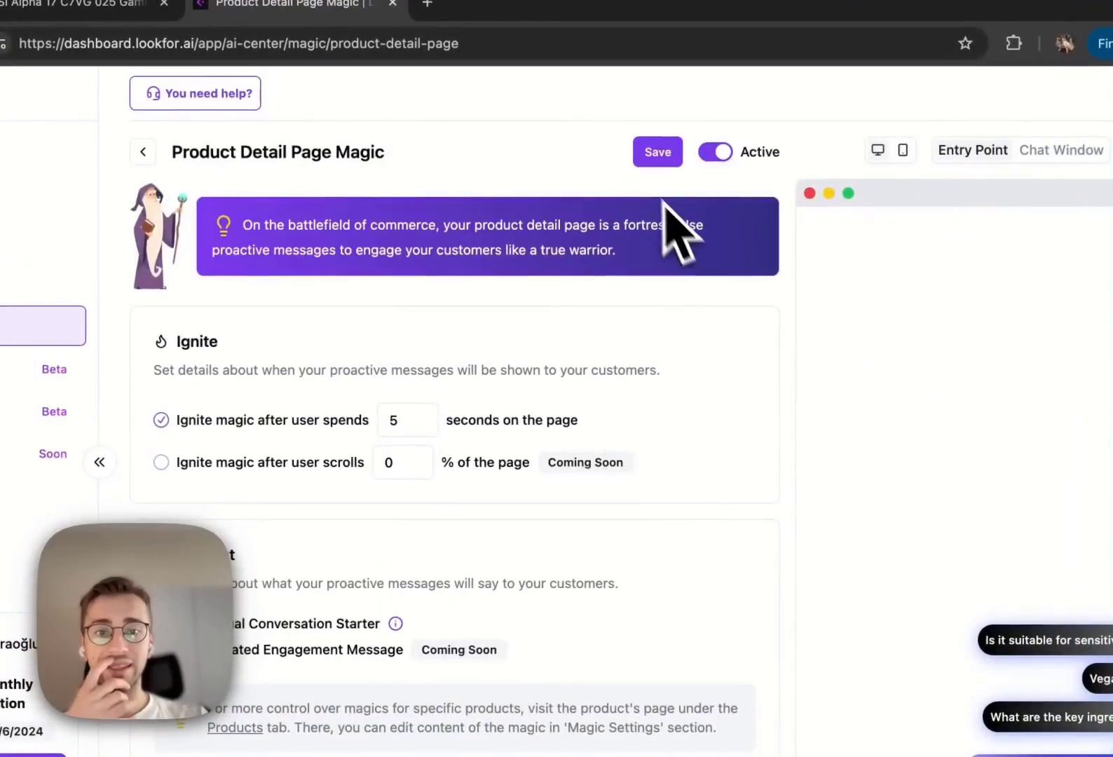
scroll("down", 3)
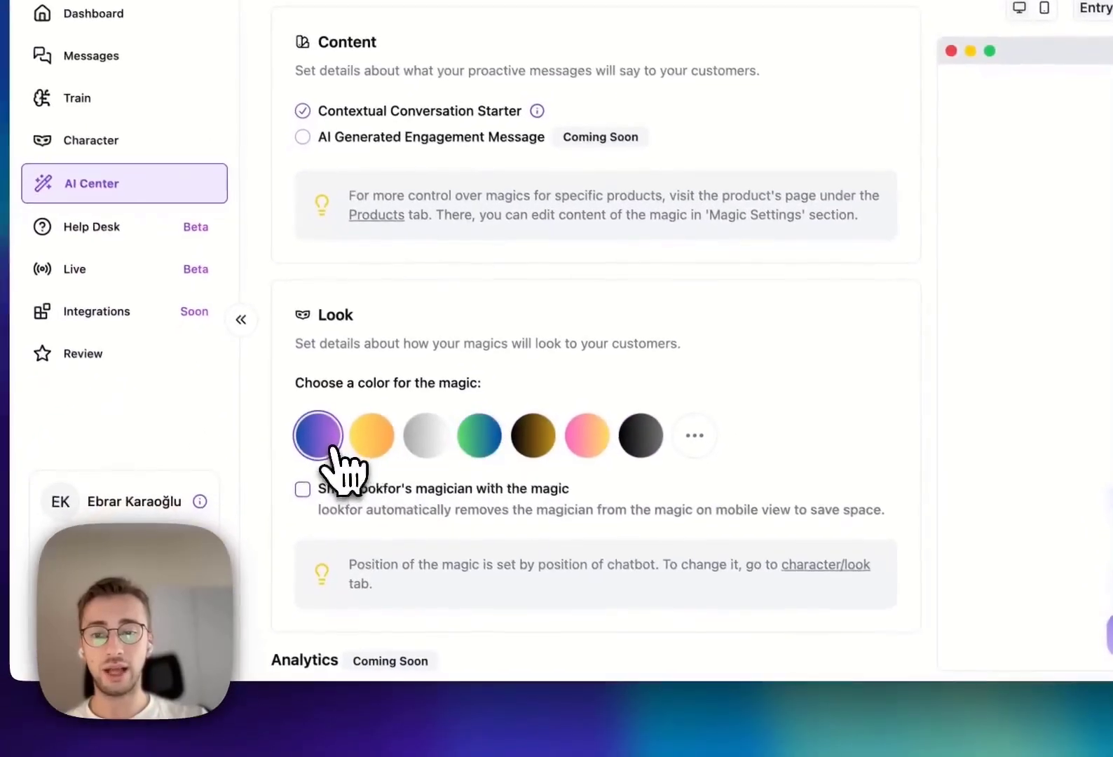
left_click(639, 435)
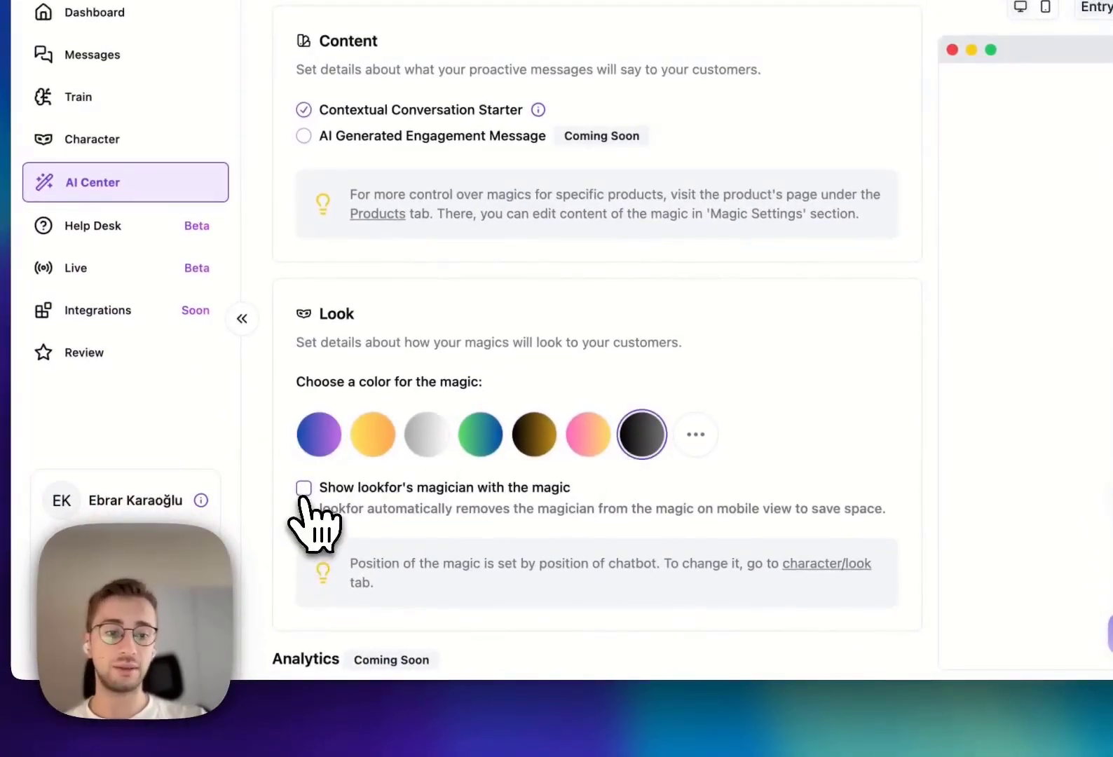
left_click(303, 488)
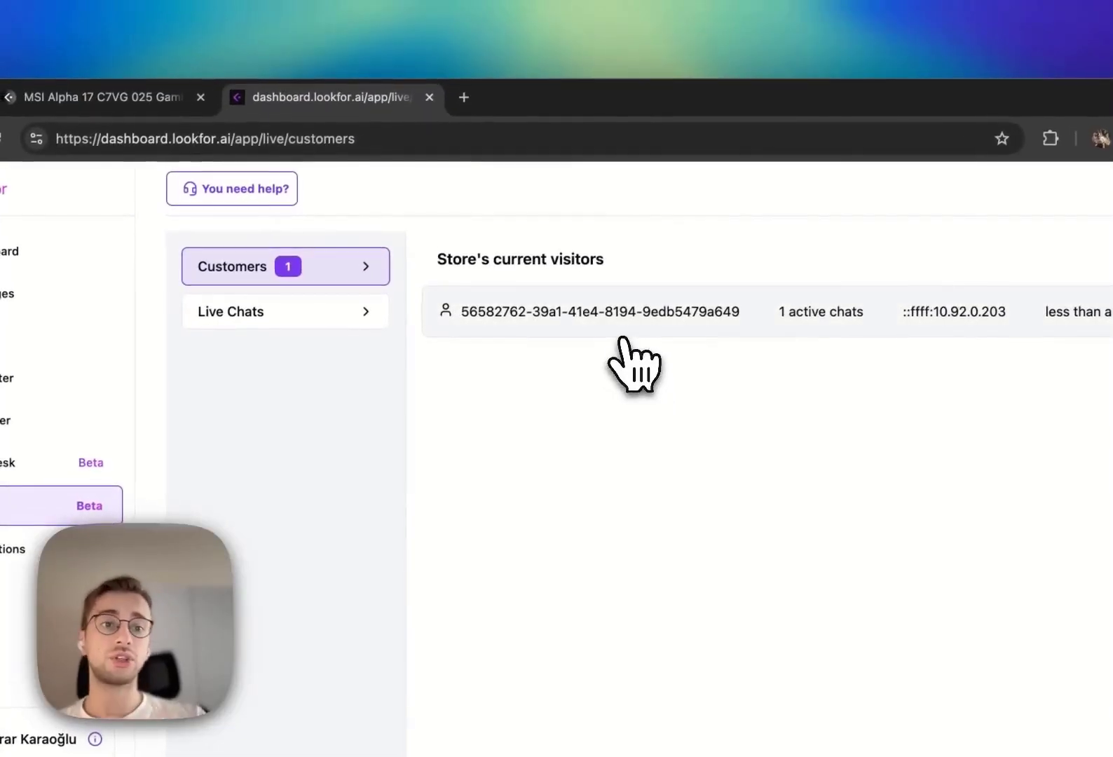
Step: Take over the visitor's chat from the AI and send a personal welcome message
left_click(600, 311)
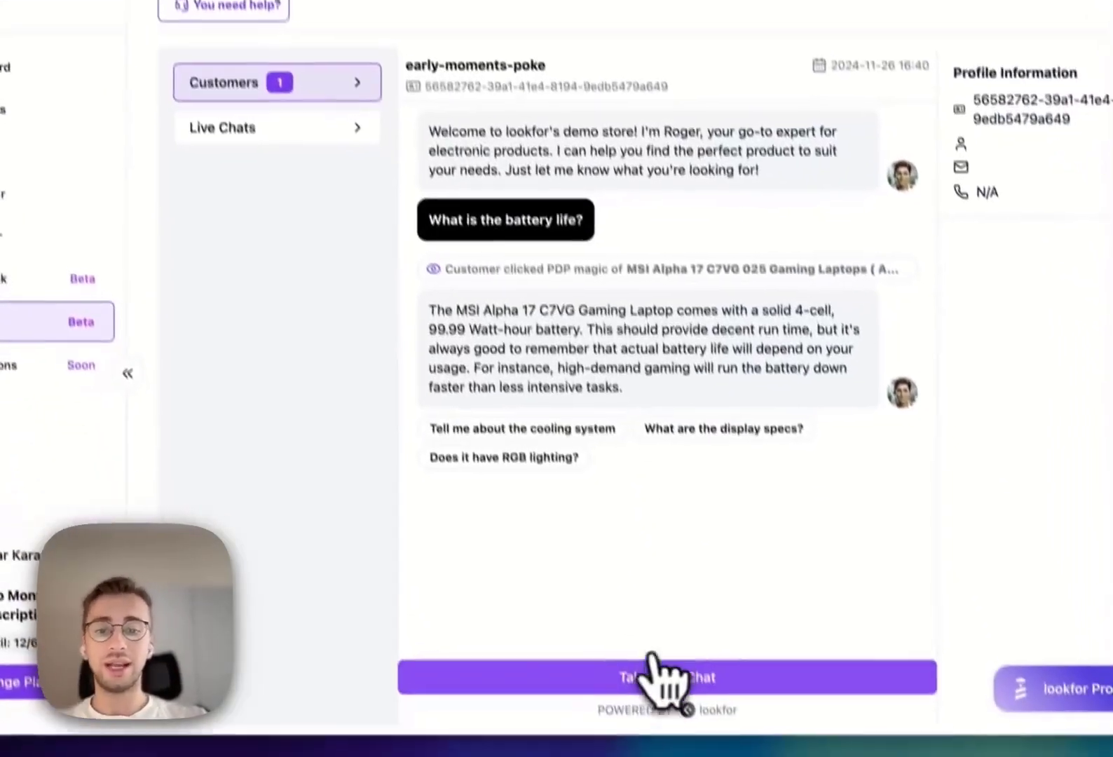
left_click(666, 677)
type("welcome to our store, I'm Ebrar")
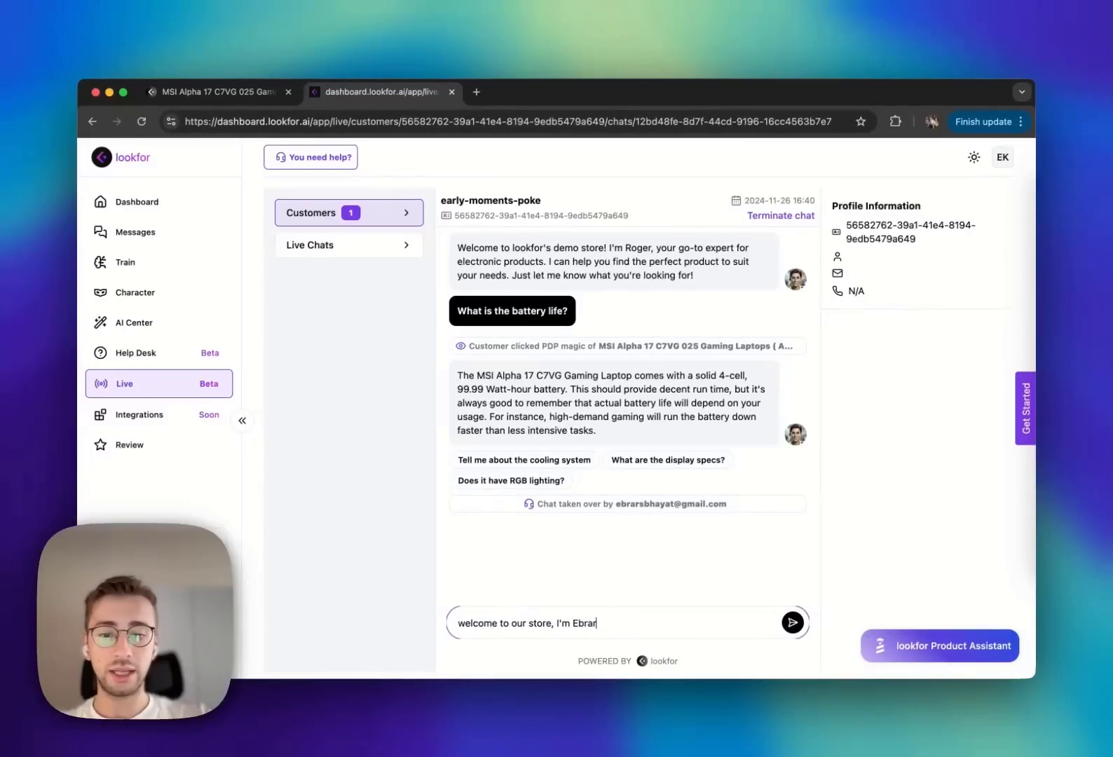
left_click(792, 622)
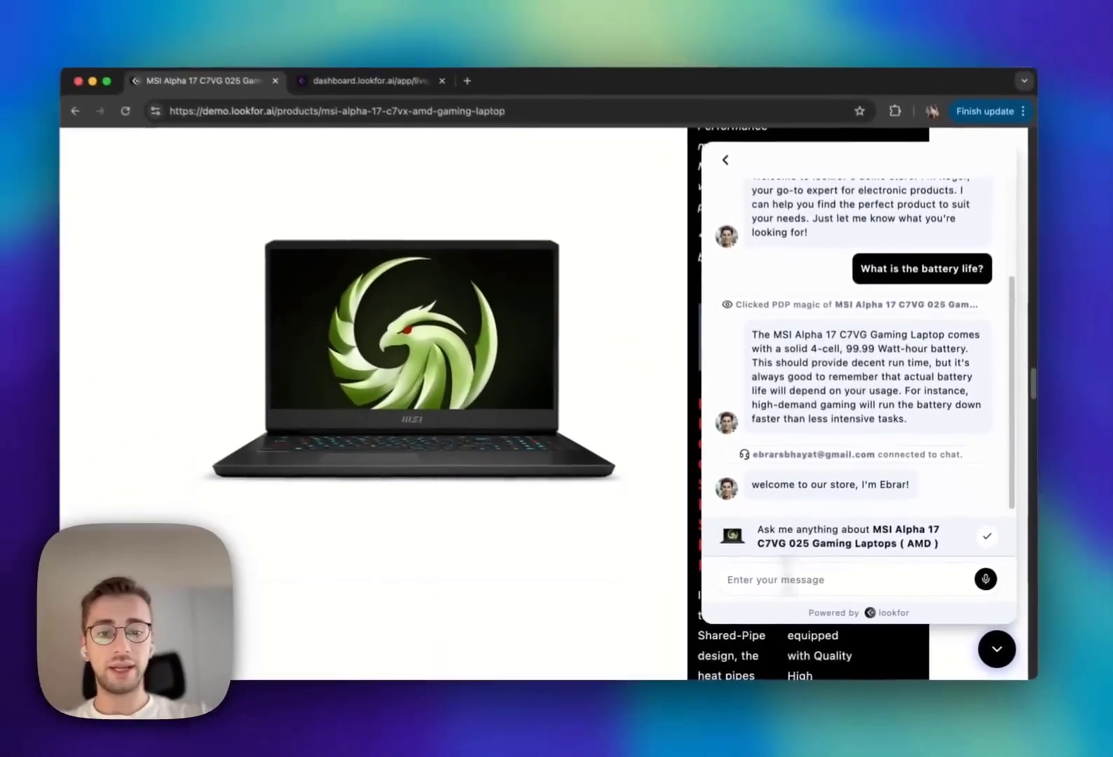
Step: Reply "Hello Ebrar! How are you?" as the shopper, then view the store metrics dashboard
type("Hello Ebrar!")
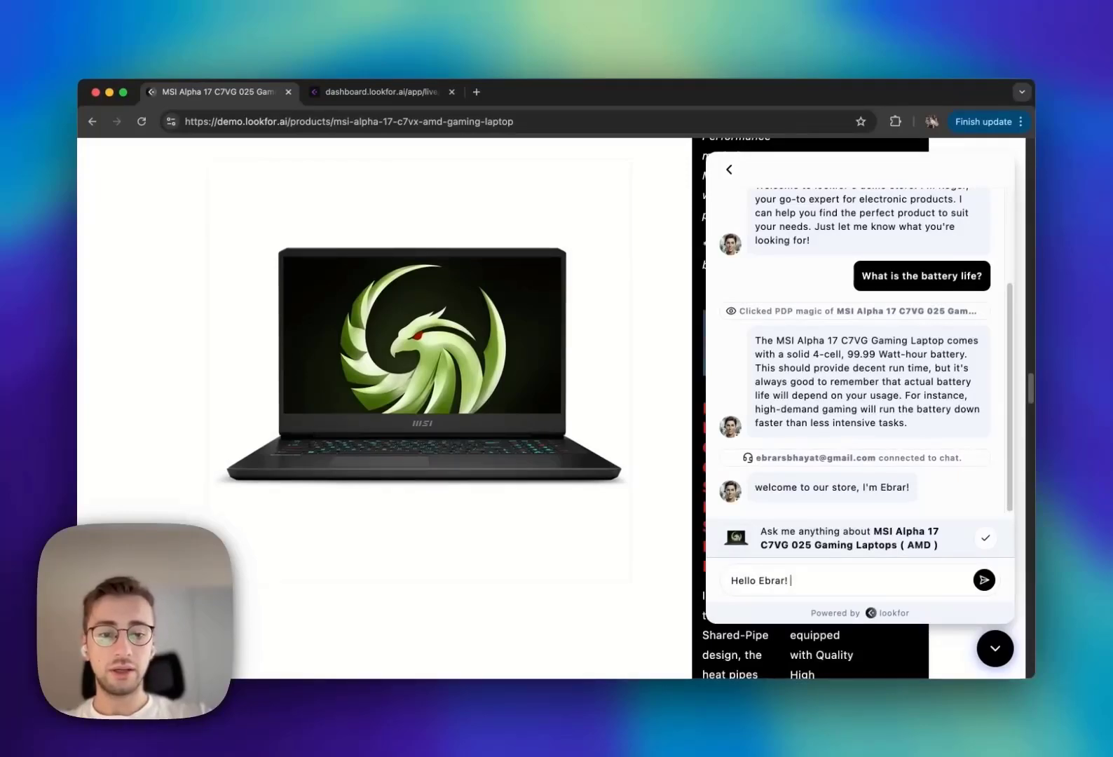
left_click(982, 580)
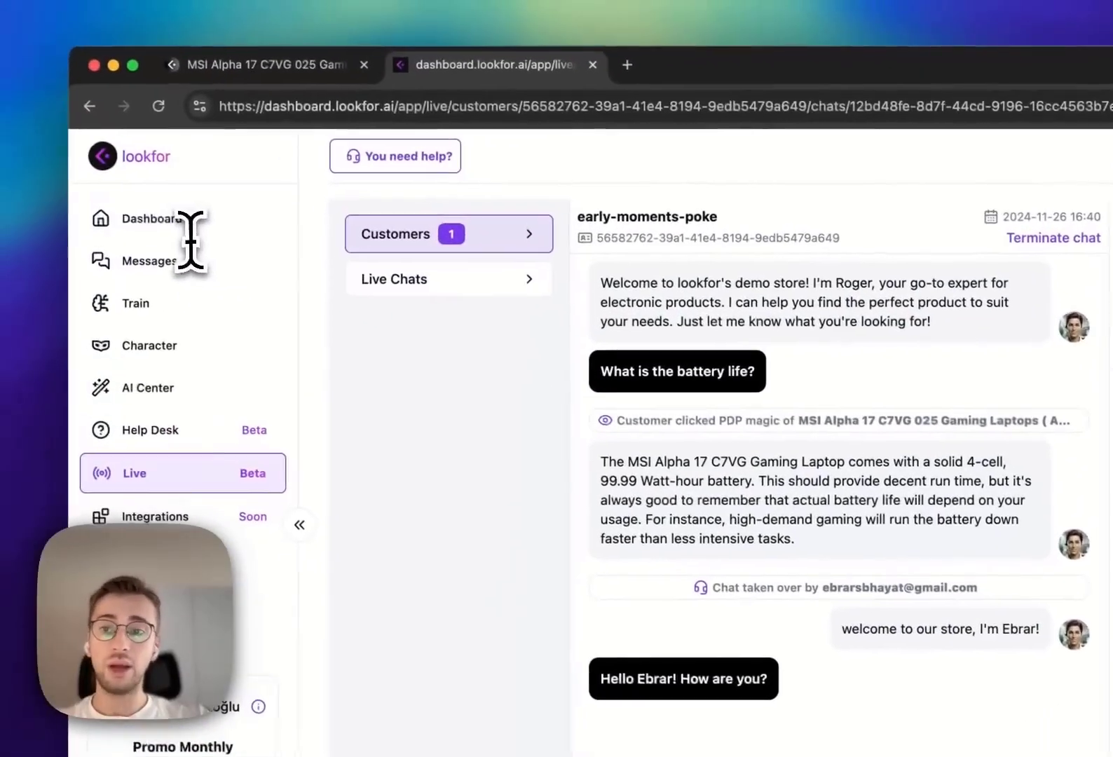
left_click(145, 219)
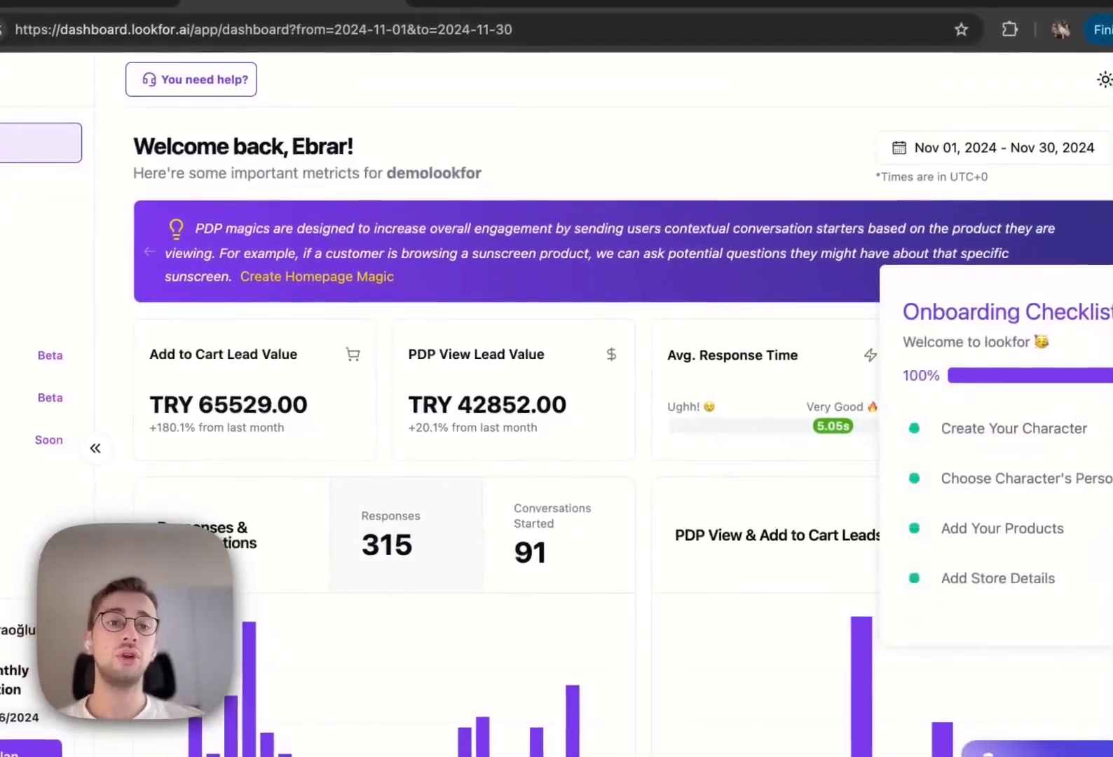